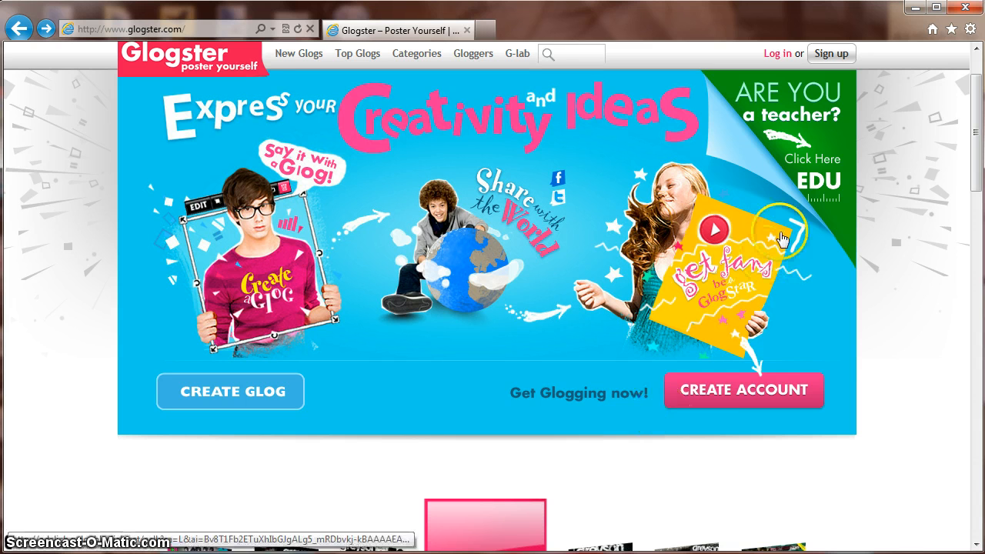
mouse_move(777, 162)
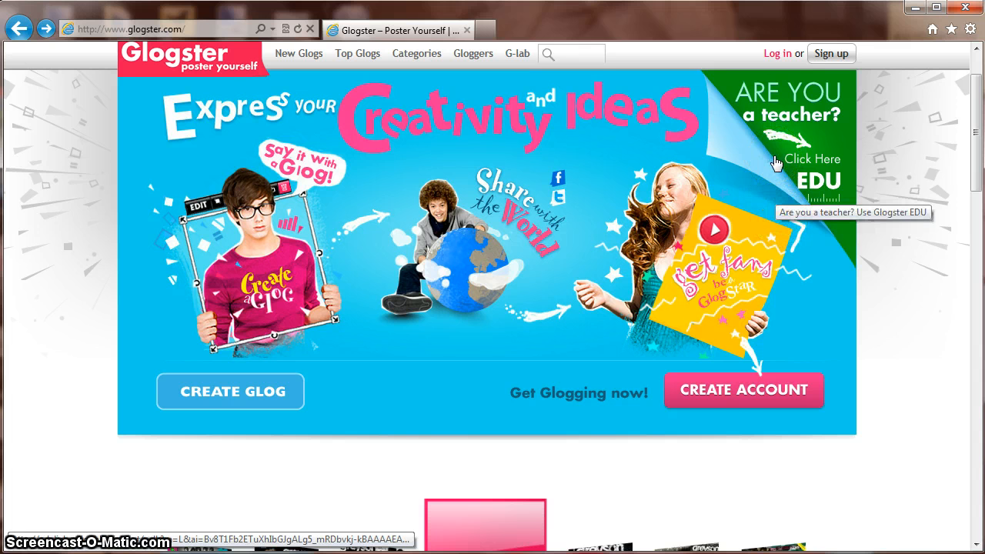
mouse_move(744, 395)
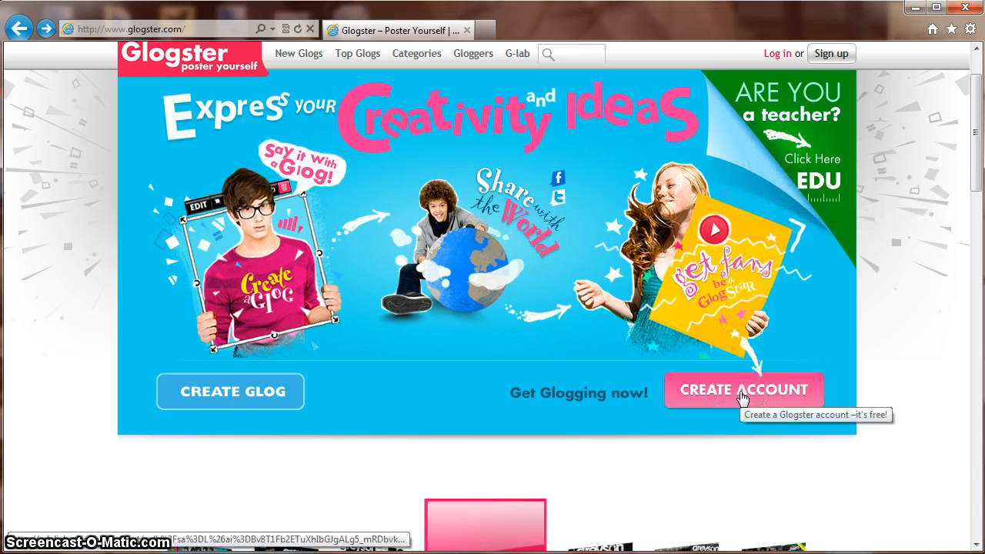
mouse_move(270, 416)
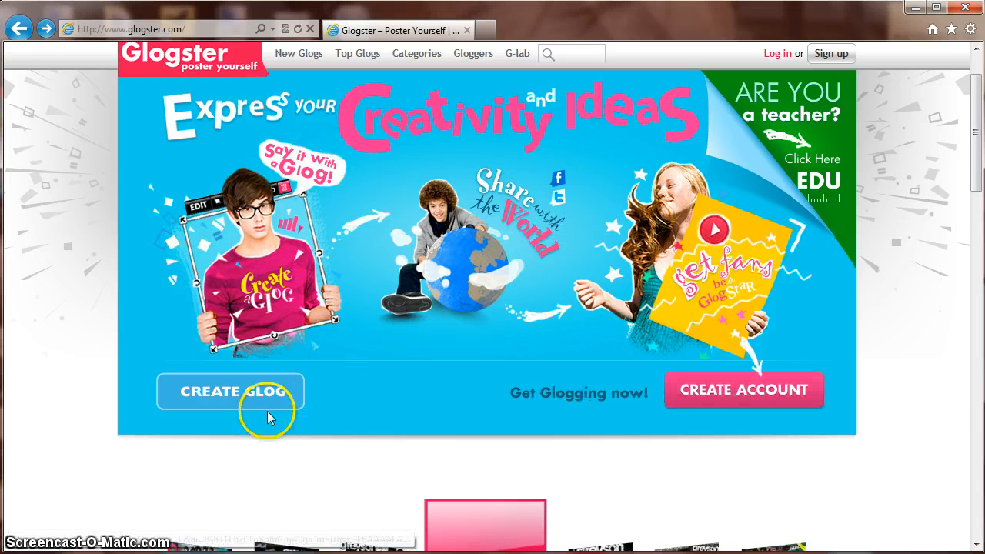
Start a new glog using CREATE GLOG on the Glogster home page
click(229, 391)
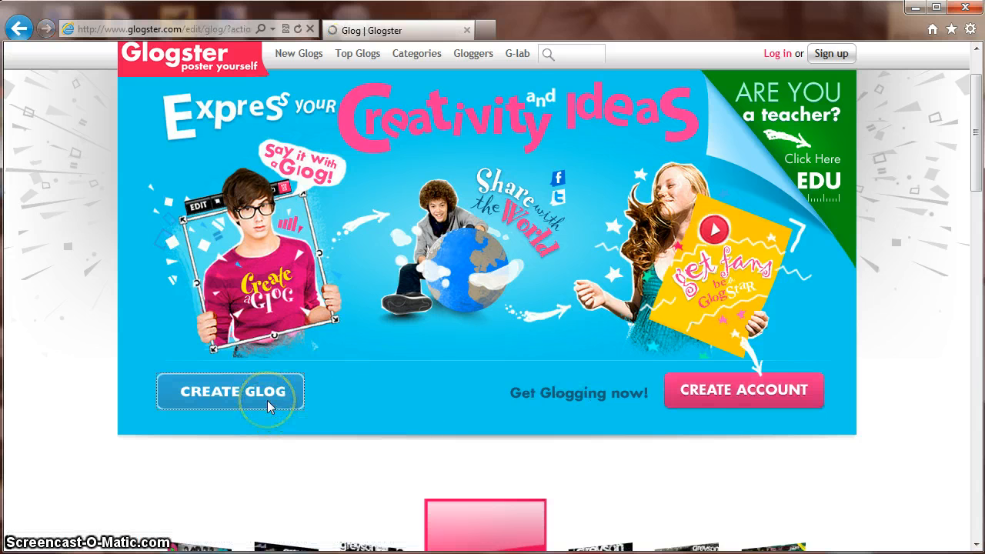
Once the editor loads, delete the template's Twitter logo and note sticker
click(230, 391)
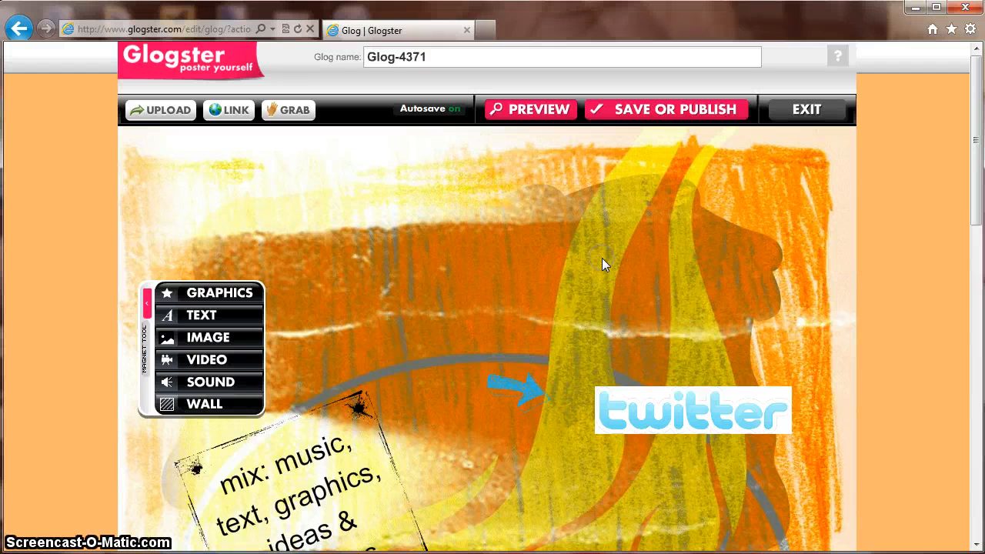
click(691, 410)
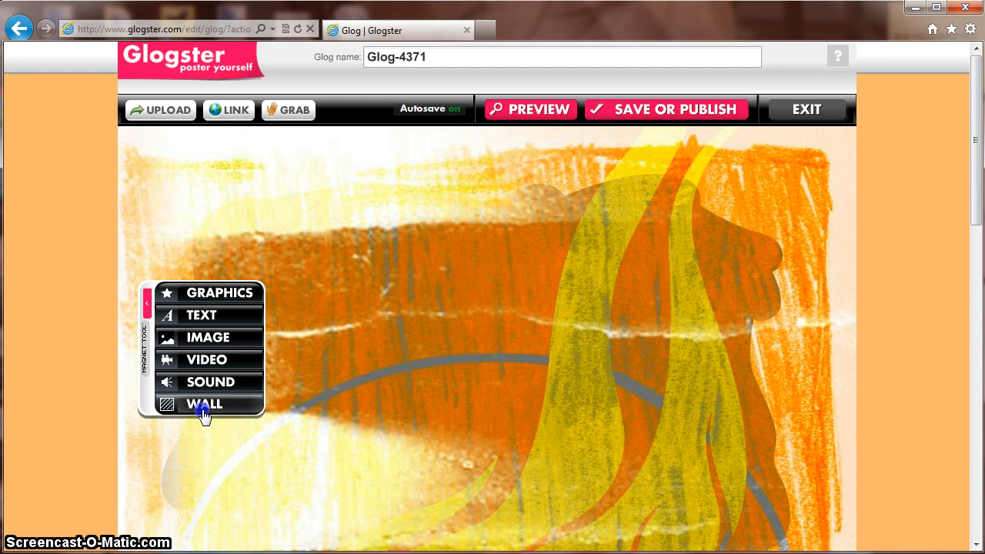
Apply the cloudy blue sky tile from the Pets wall gallery as the background
click(205, 404)
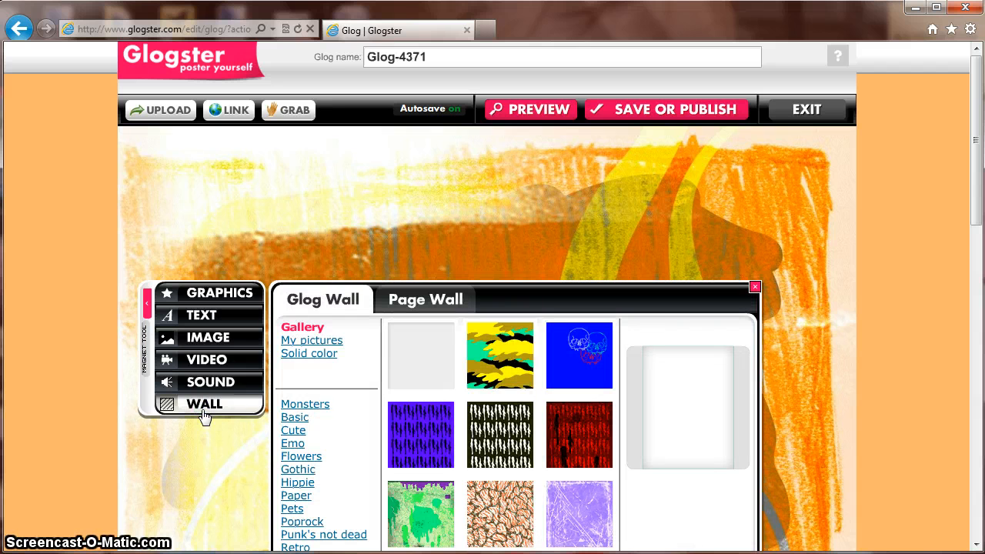
mouse_move(966, 207)
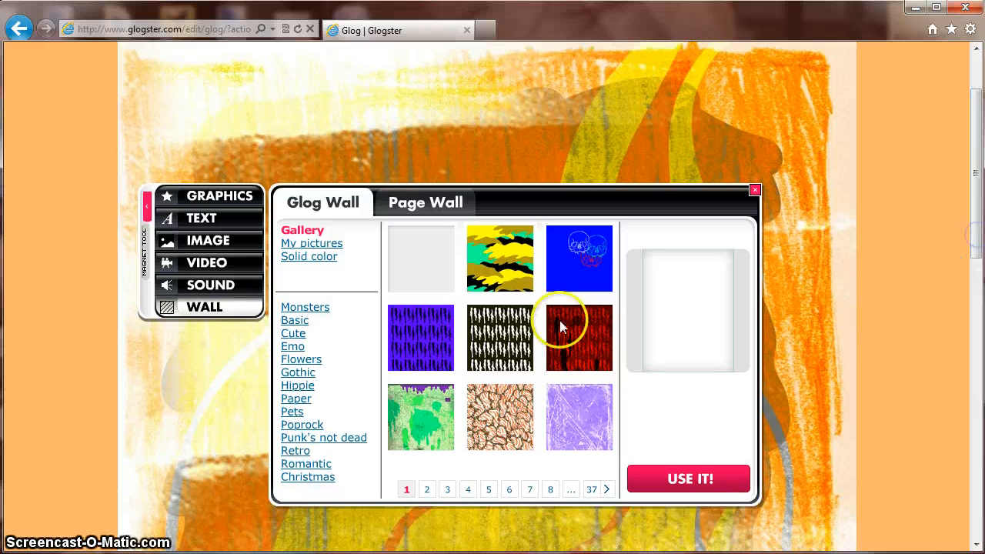
mouse_move(331, 389)
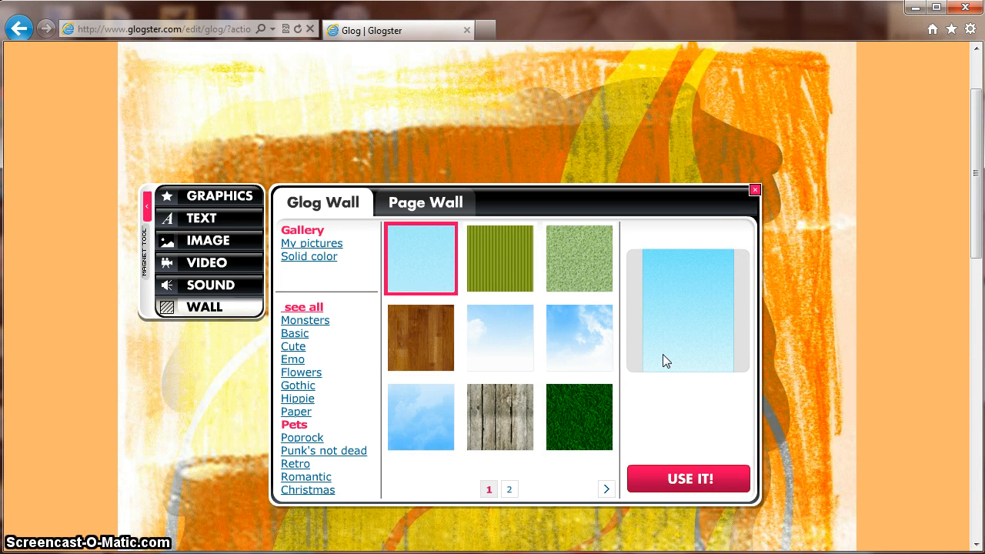
click(421, 417)
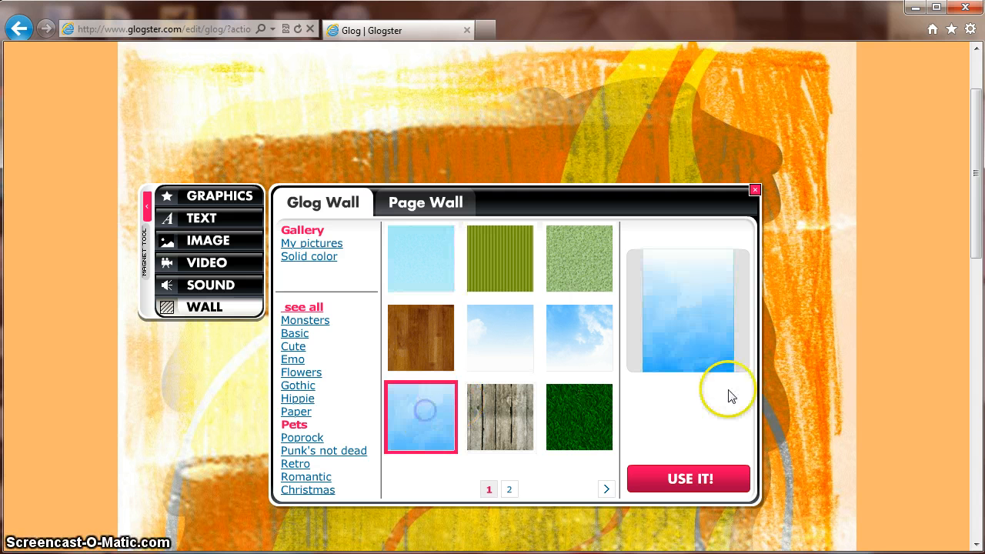
mouse_move(692, 462)
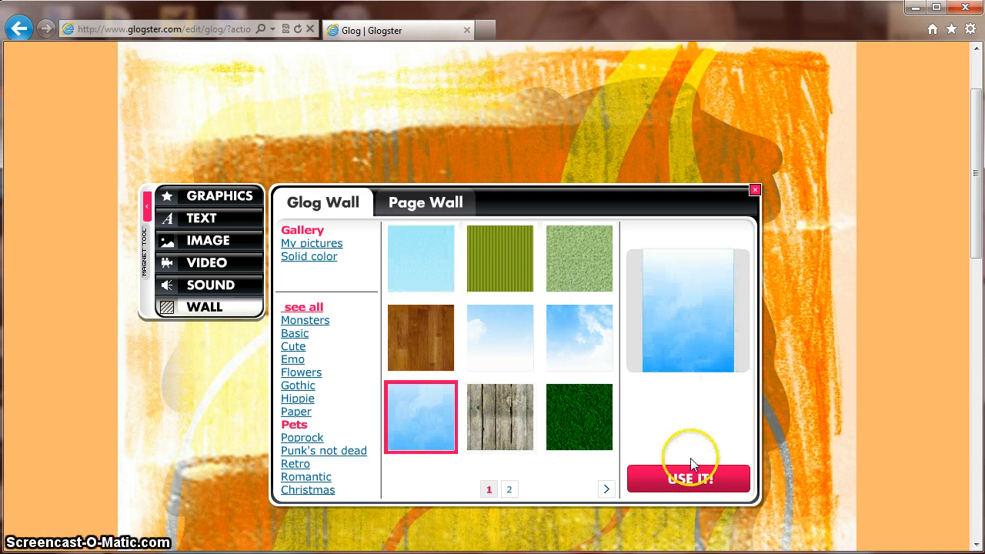
click(688, 478)
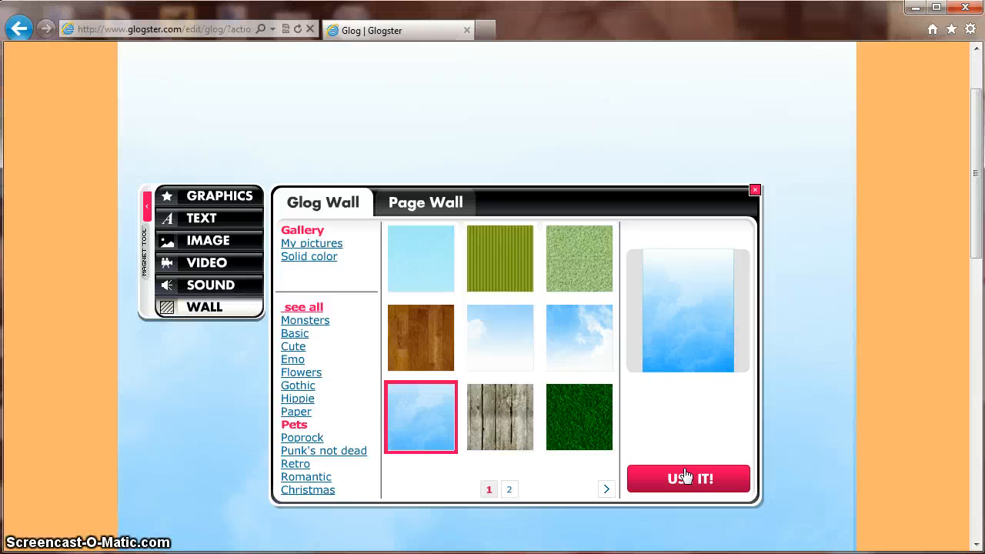
Add the pink circles banner from the Cute text gallery to the glog
click(201, 218)
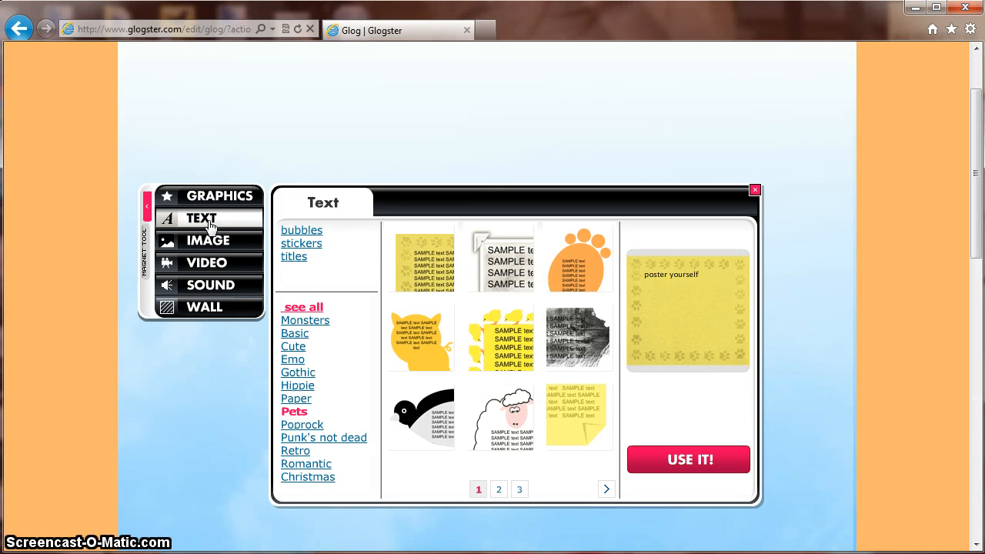
mouse_move(346, 332)
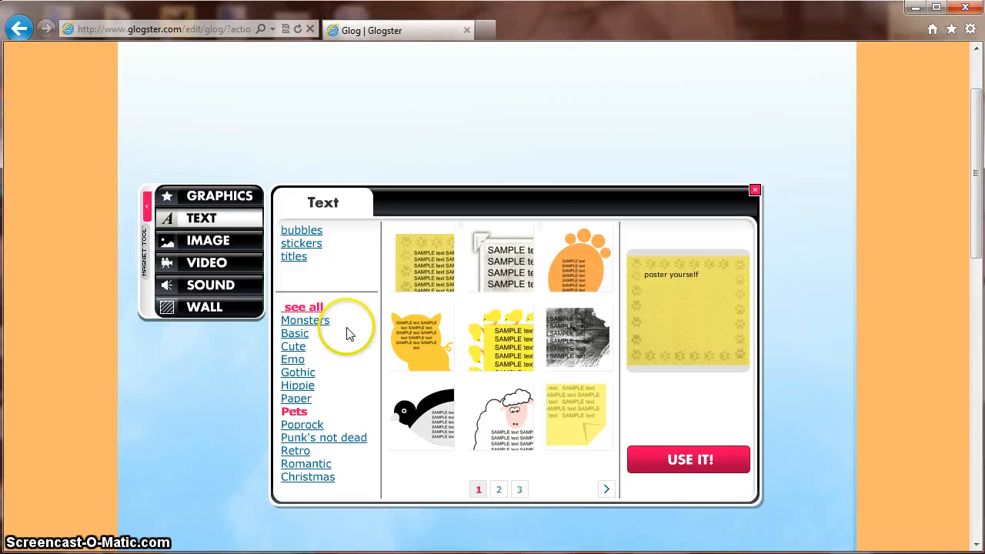
mouse_move(302, 354)
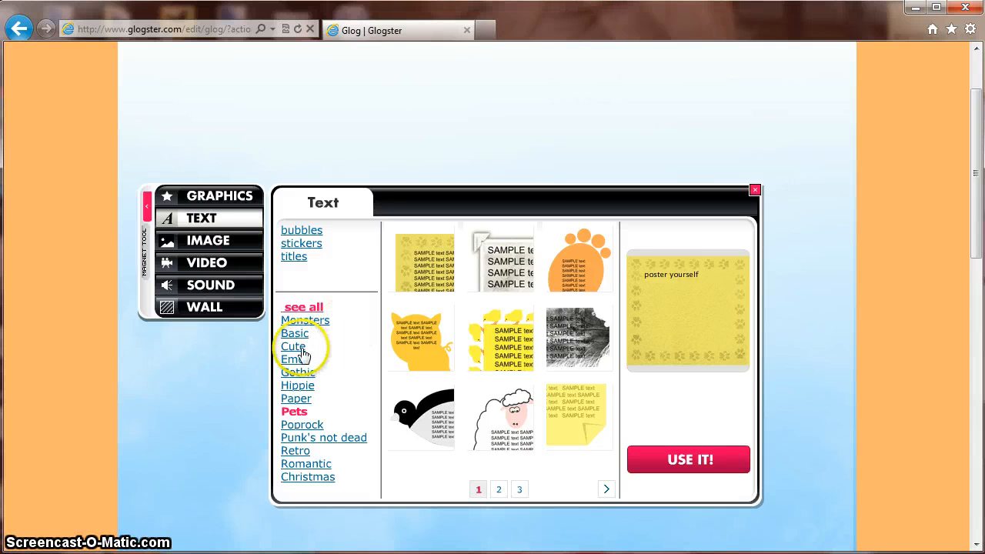
click(293, 345)
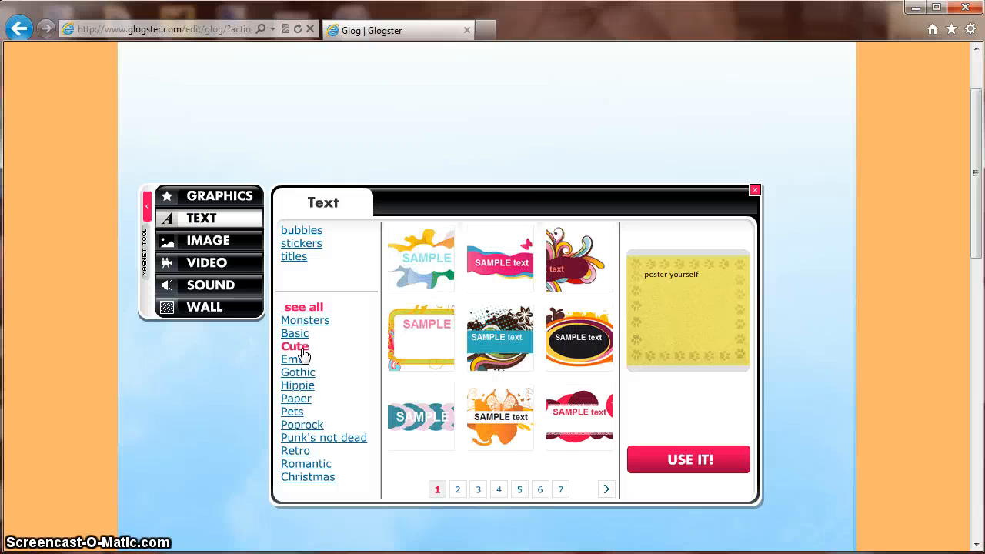
click(580, 416)
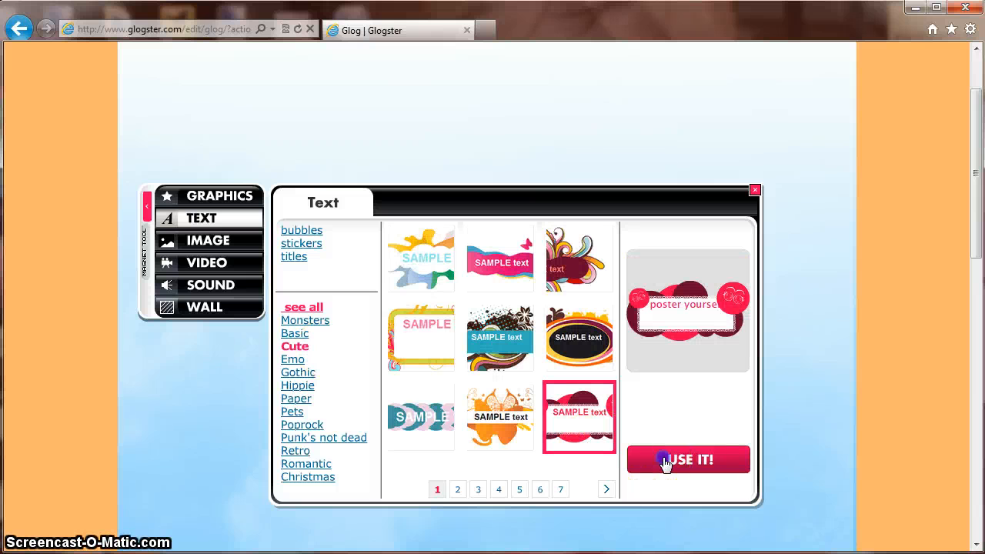
click(687, 460)
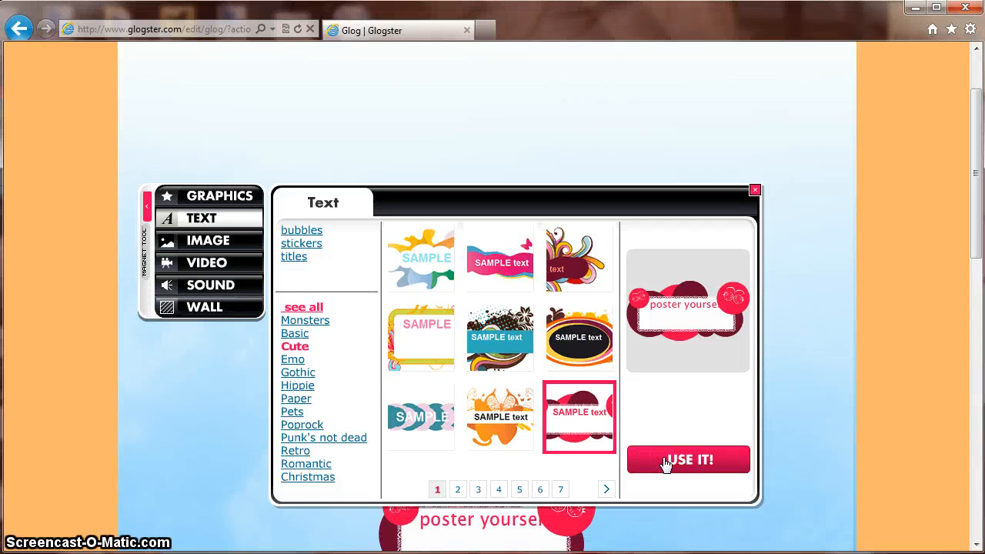
mouse_move(810, 230)
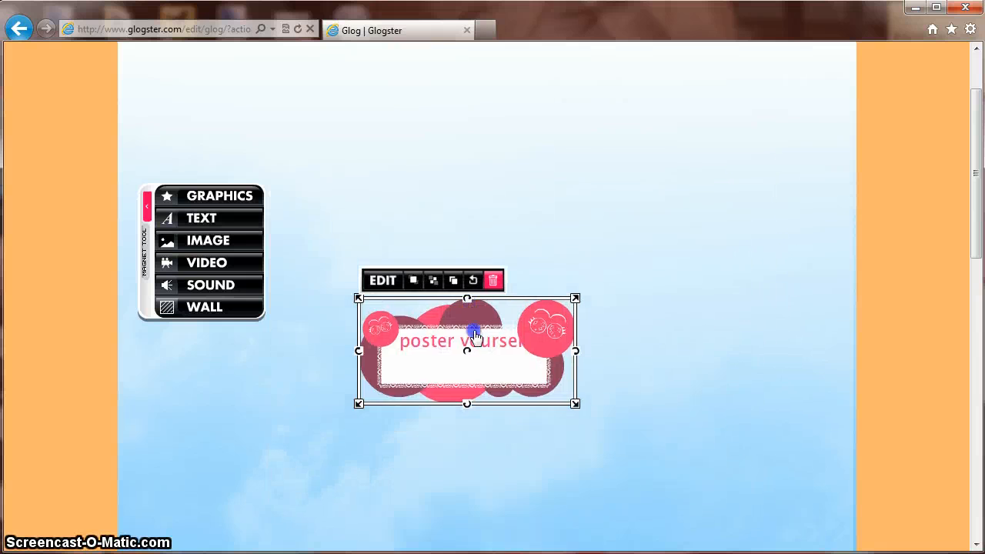
Drag the 'poster yourself' banner to the top and enlarge it by its corner handle
drag(475, 337, 408, 119)
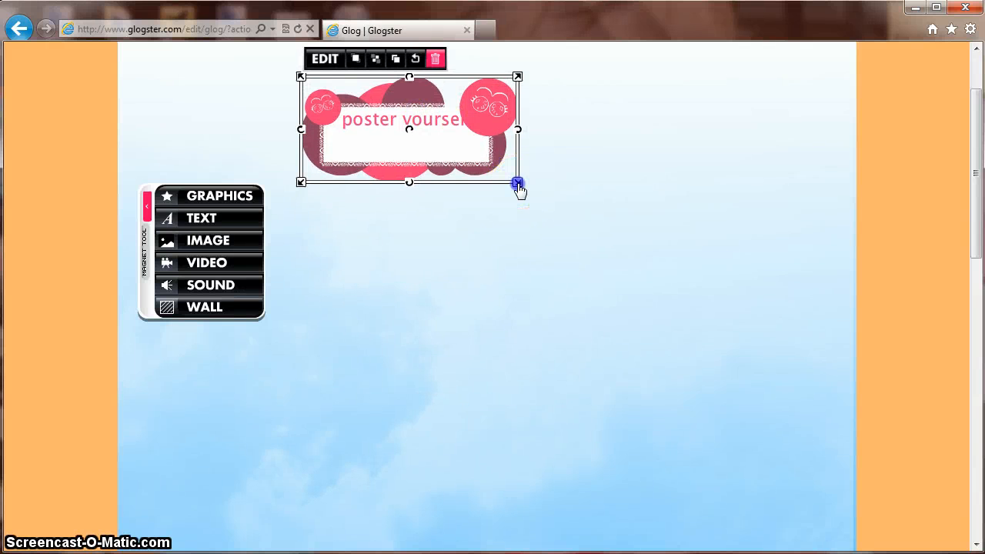
drag(518, 183, 619, 231)
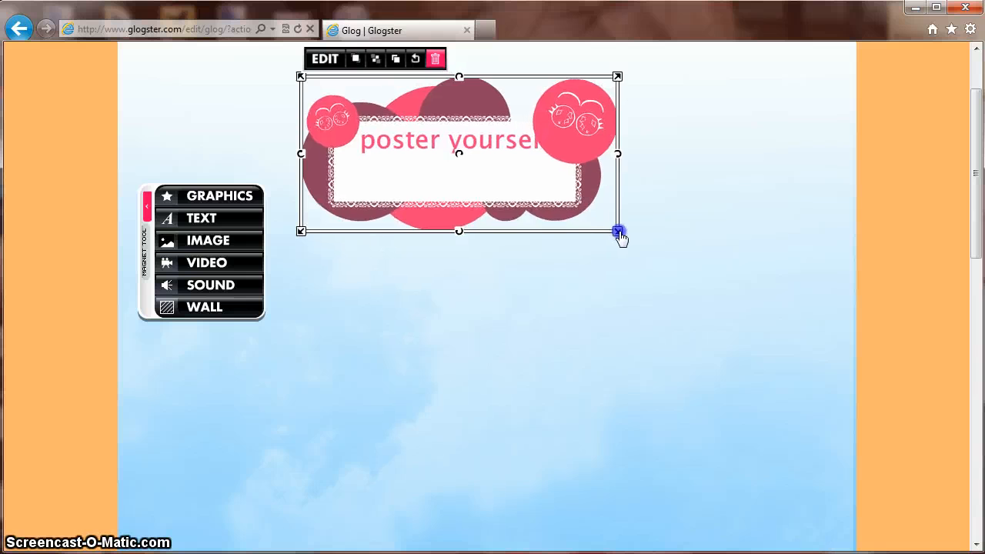
drag(619, 232, 648, 245)
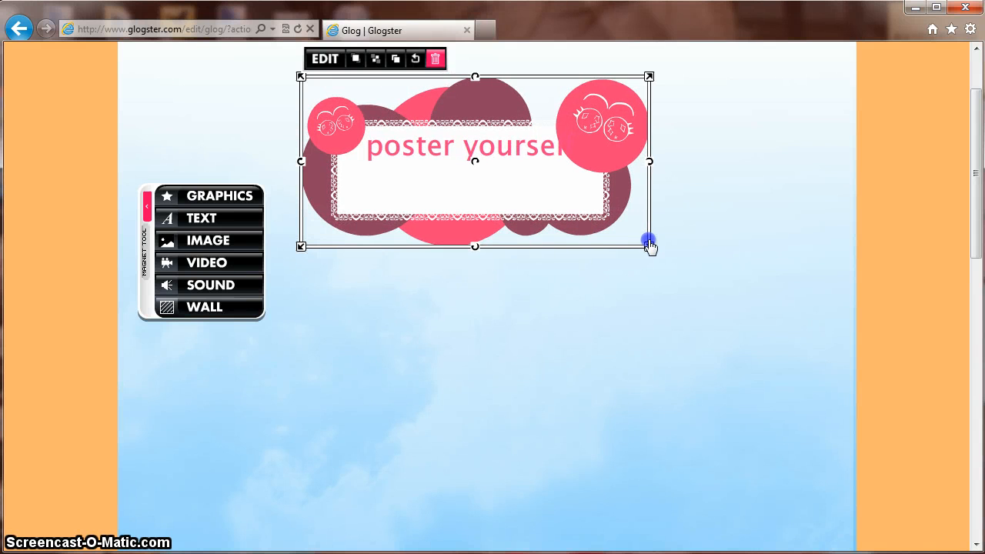
mouse_move(335, 77)
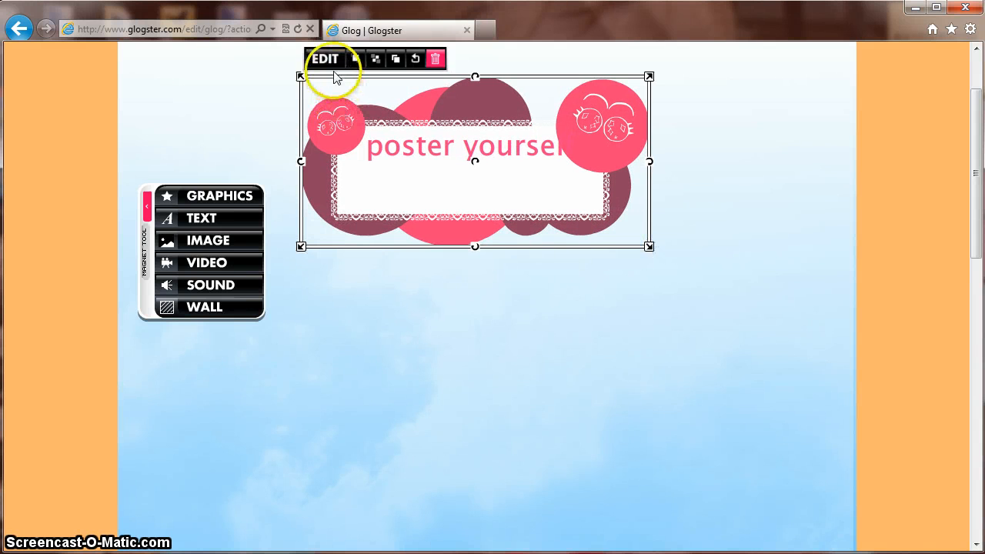
Replace the banner text 'poster yourself' with 'all about horses'
click(324, 59)
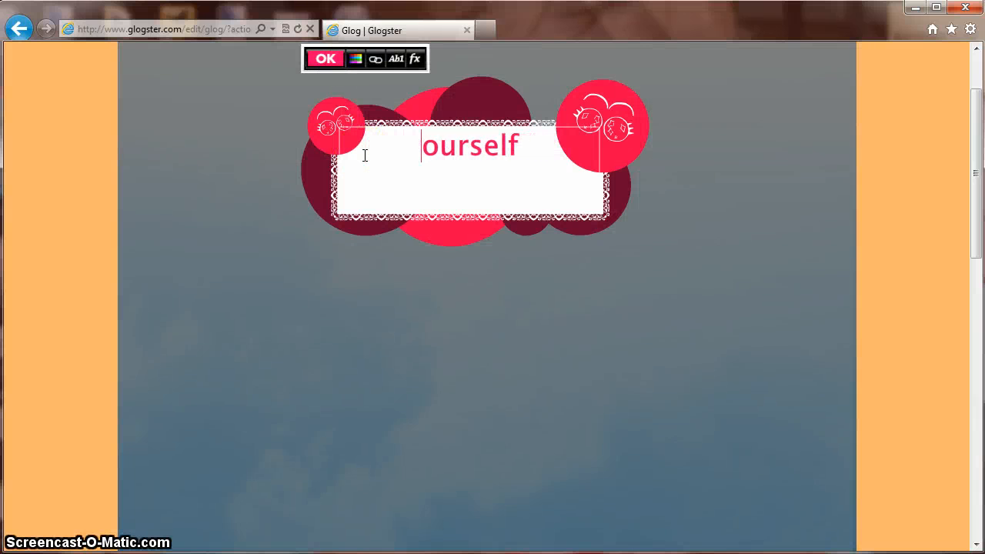
text(f)
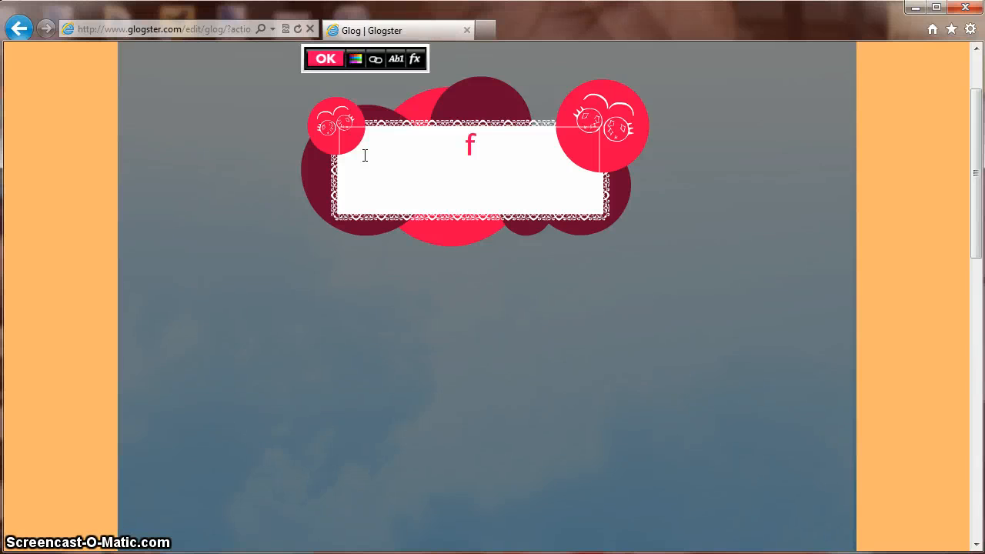
text(all a)
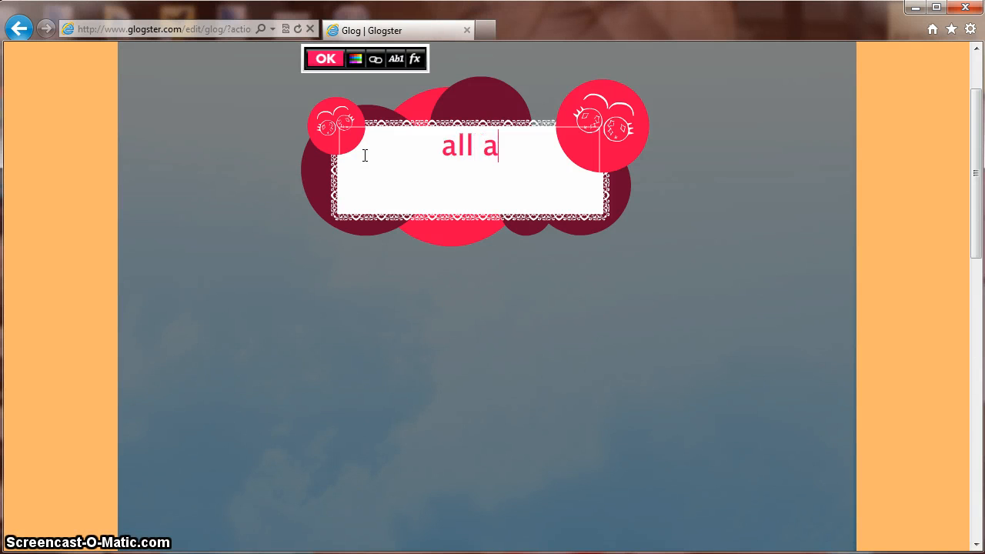
text(bout)
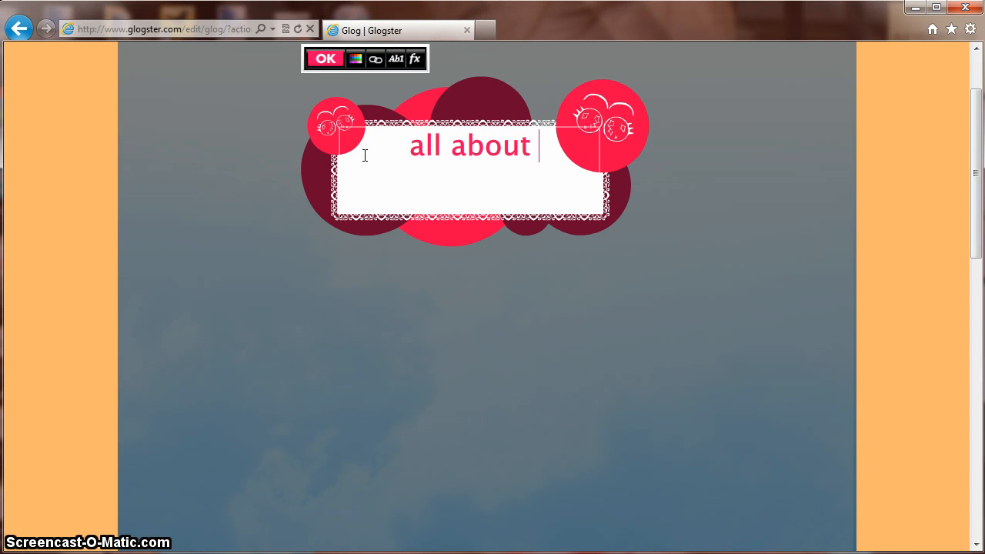
text(horse)
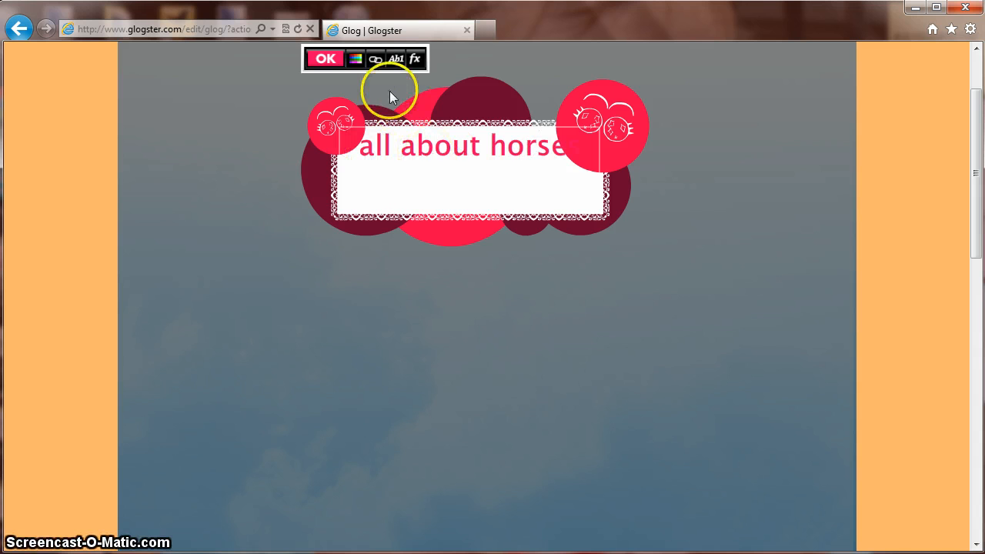
text(s)
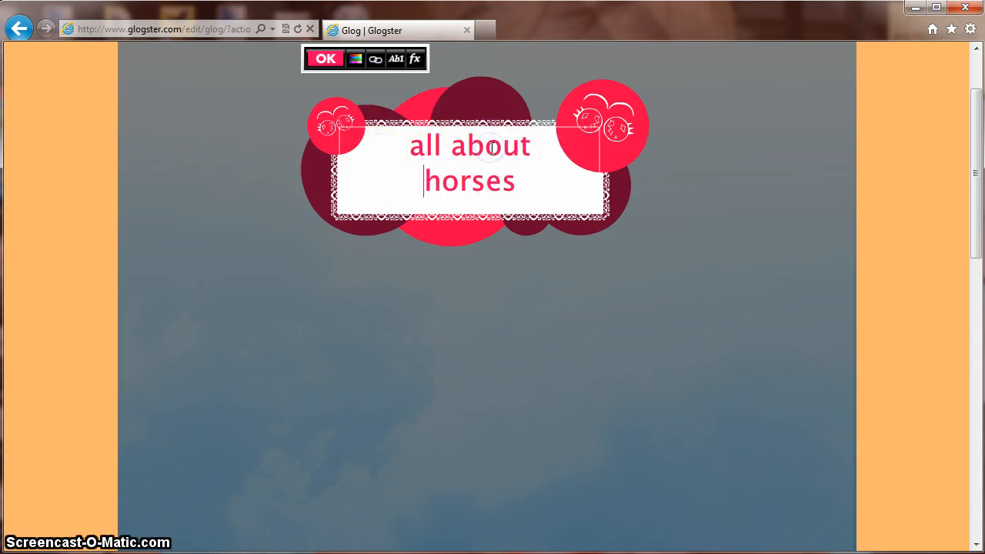
Recolour the banner circles dark purple and set the title font to Museo 500
click(355, 58)
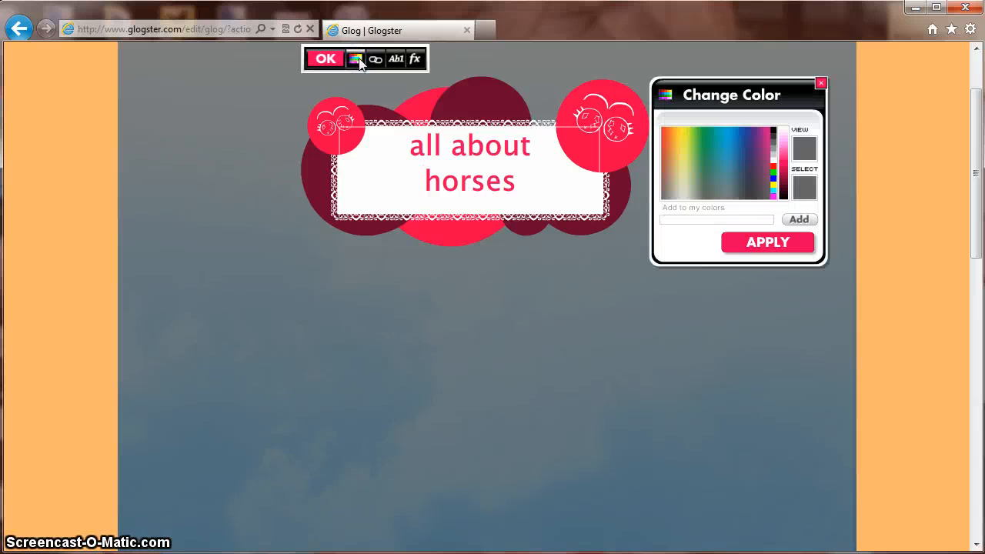
click(700, 146)
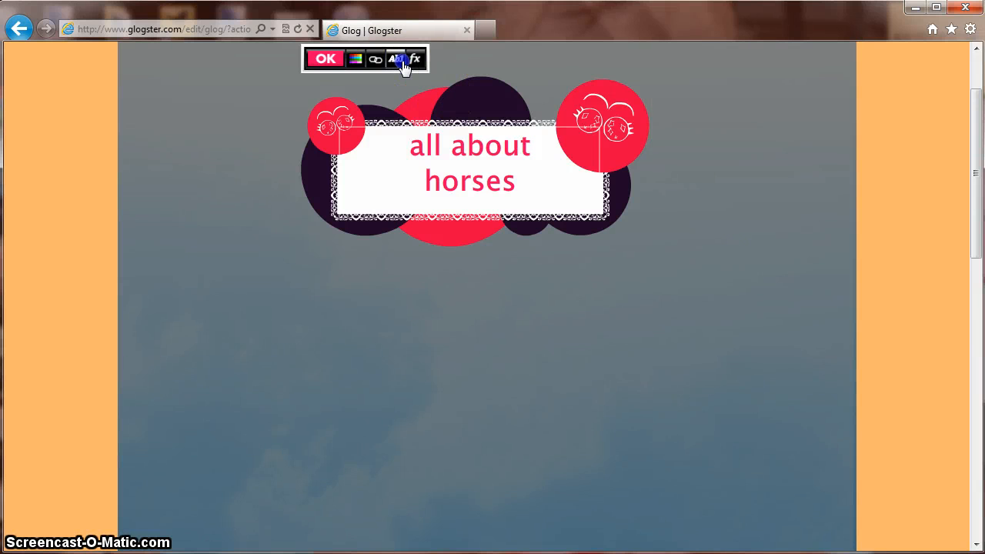
click(396, 59)
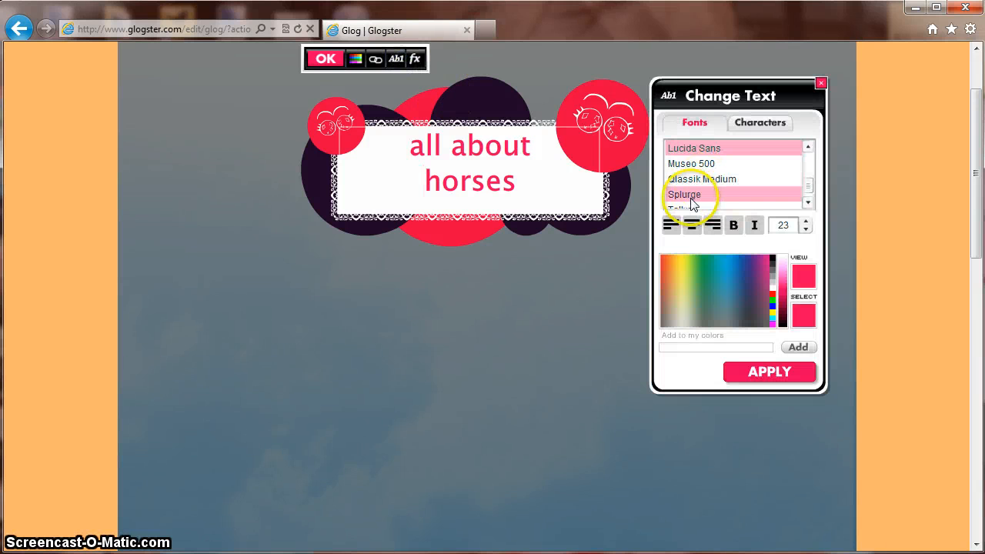
click(684, 194)
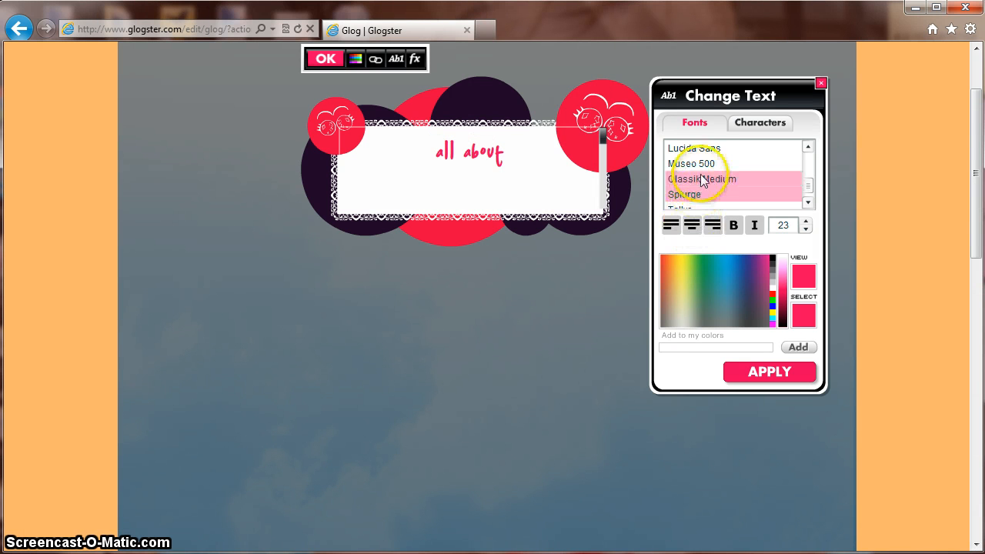
click(694, 163)
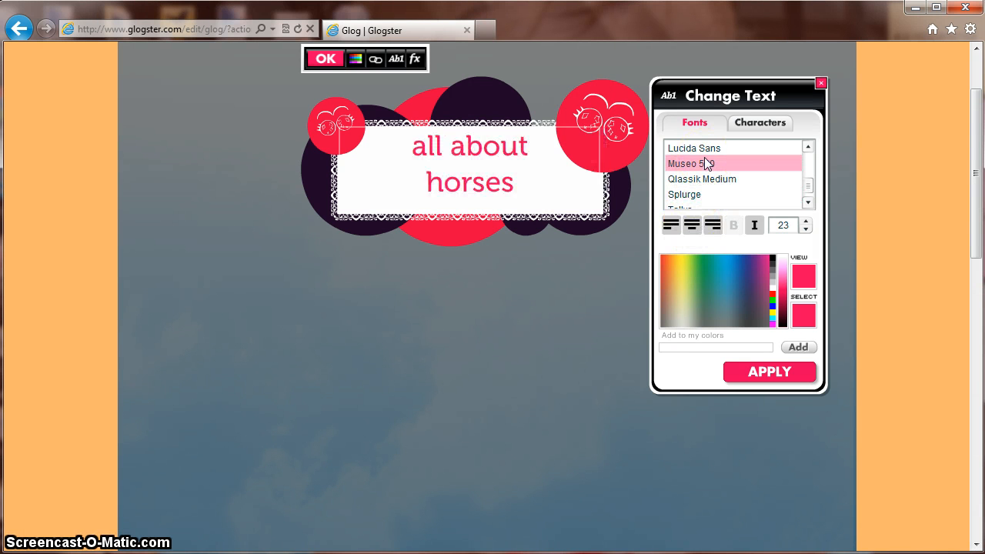
click(805, 221)
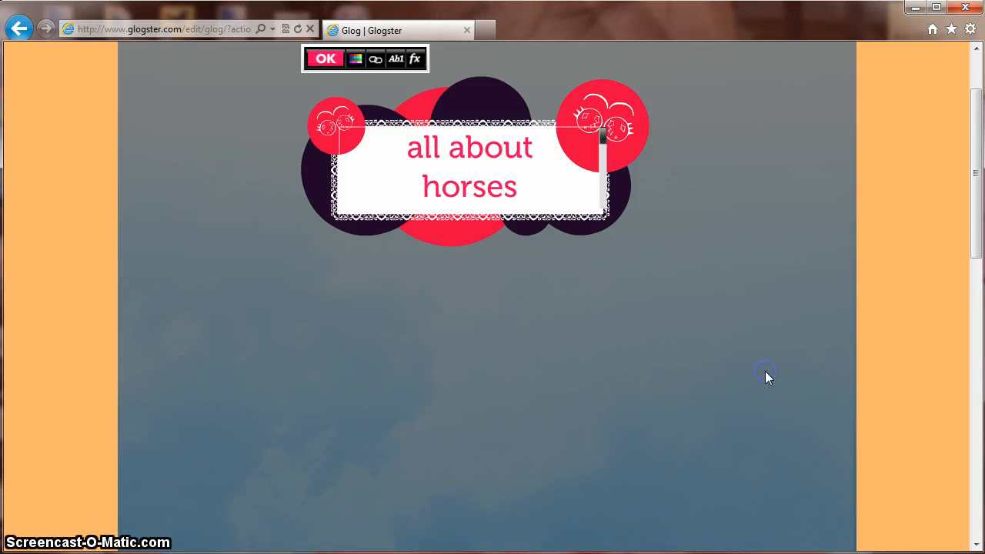
click(324, 59)
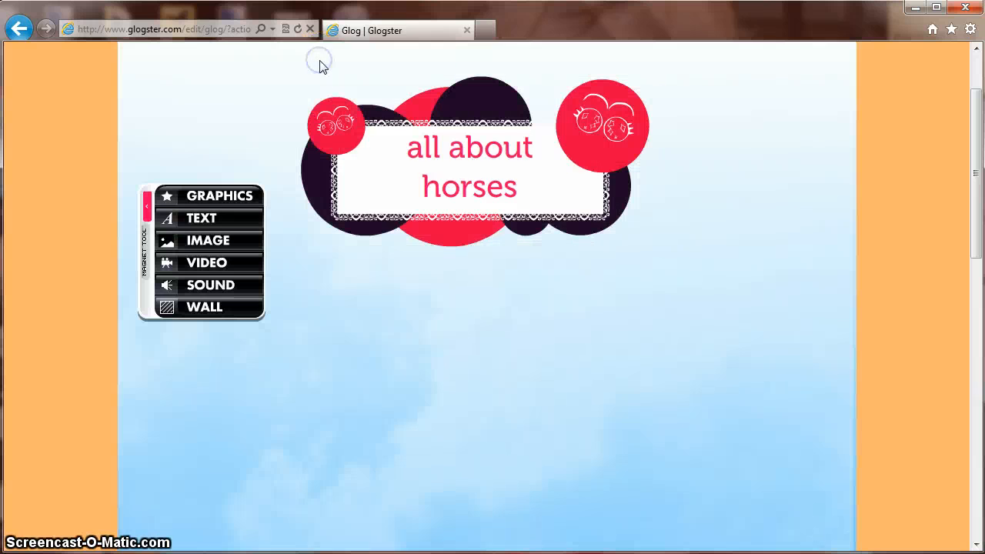
mouse_move(254, 198)
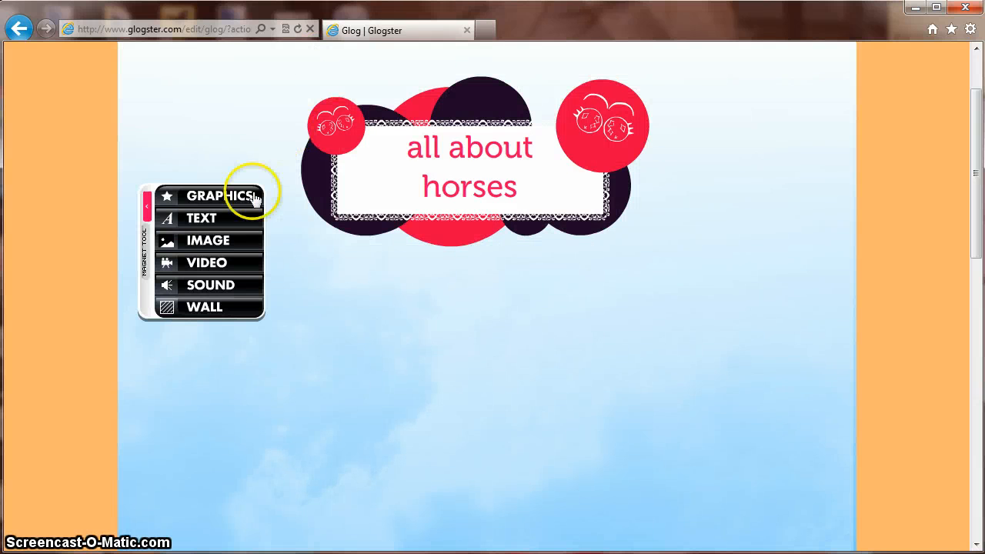
Upload the two-horses photo from Pictures > 1 All About Horses as a new image
click(207, 241)
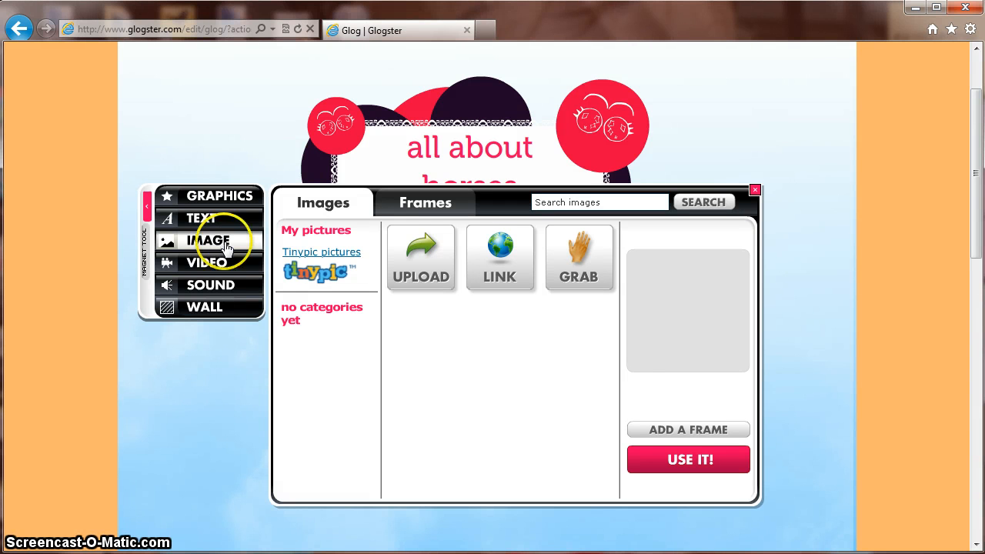
mouse_move(420, 281)
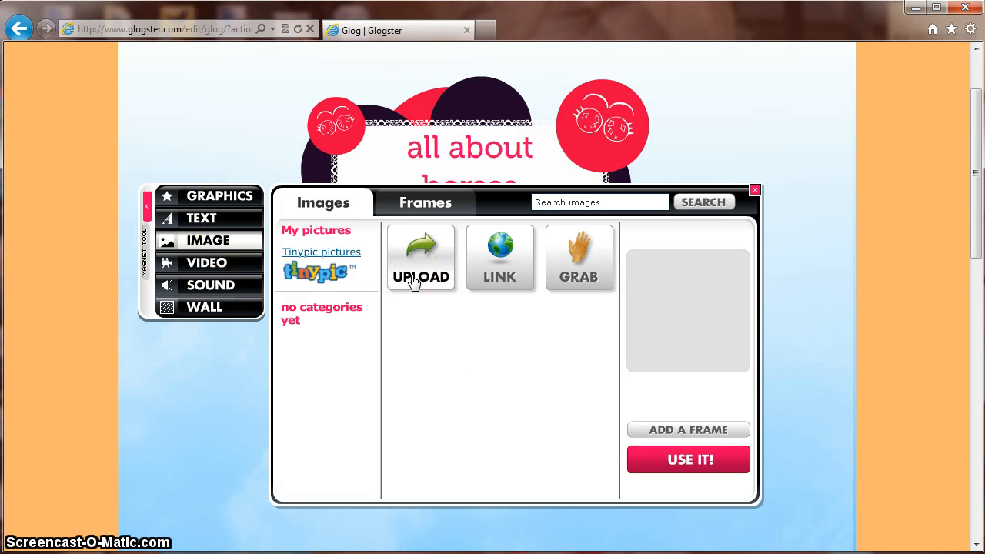
mouse_move(514, 262)
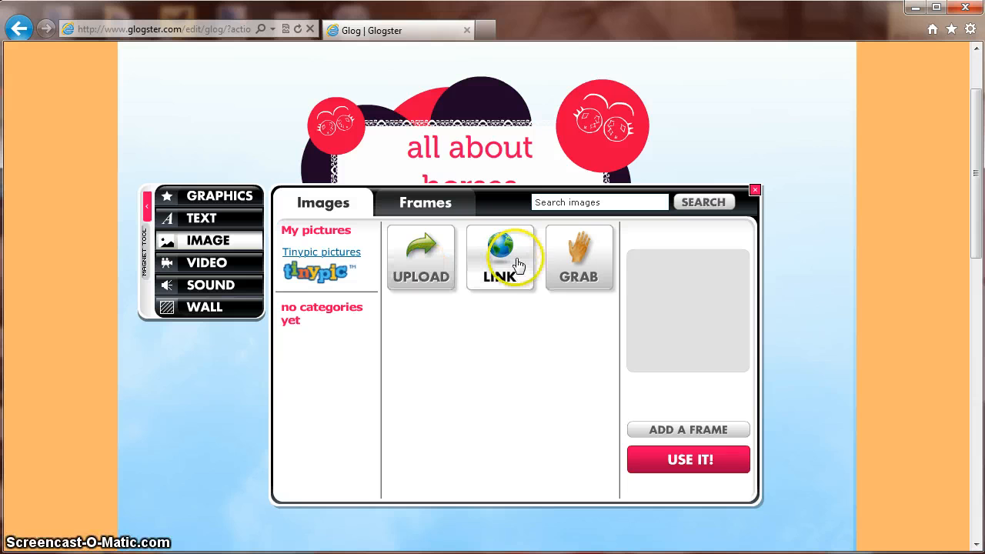
mouse_move(579, 273)
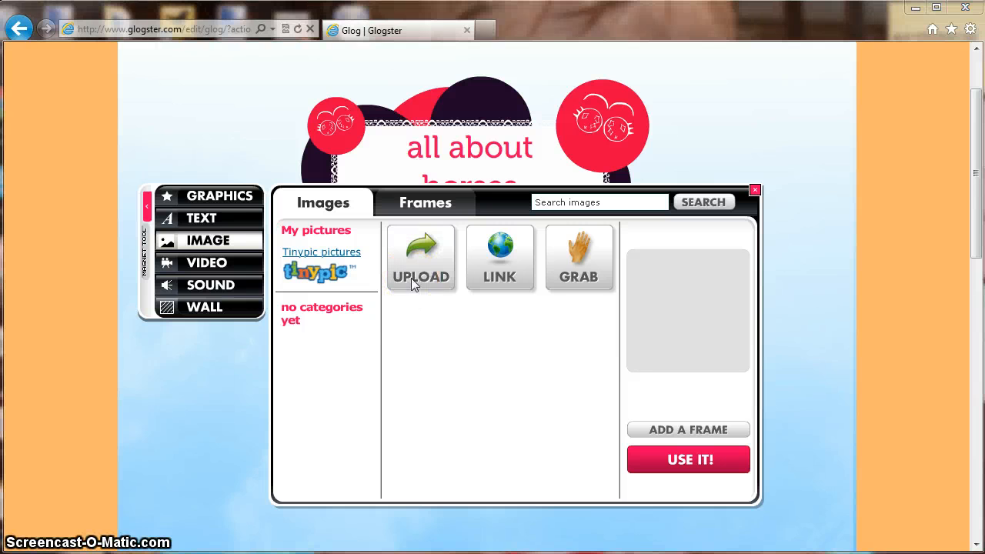
click(421, 257)
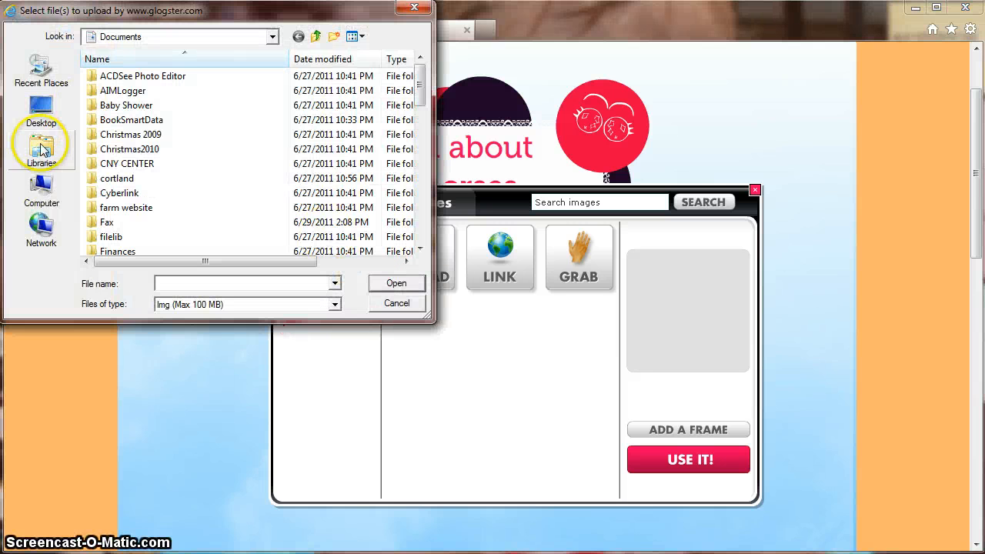
click(41, 150)
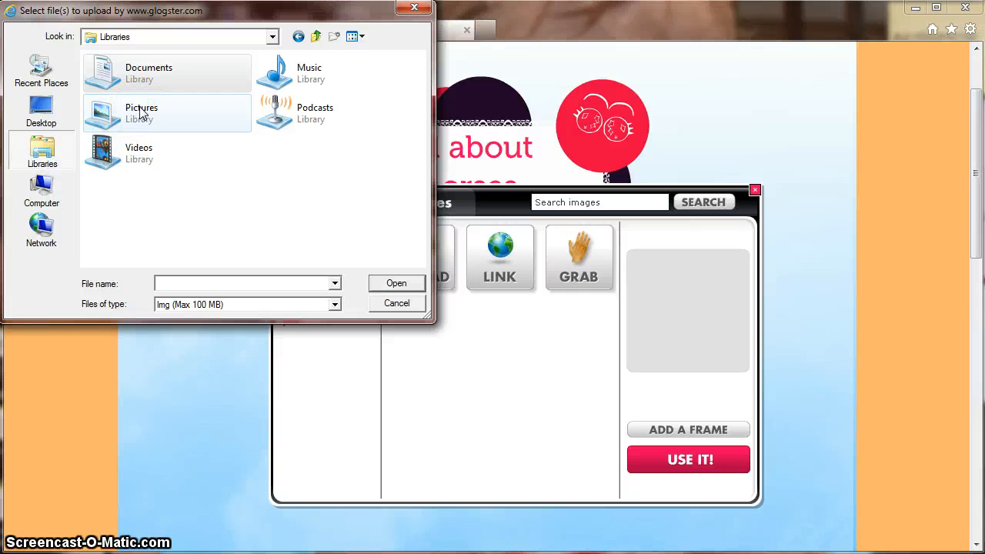
double_click(142, 113)
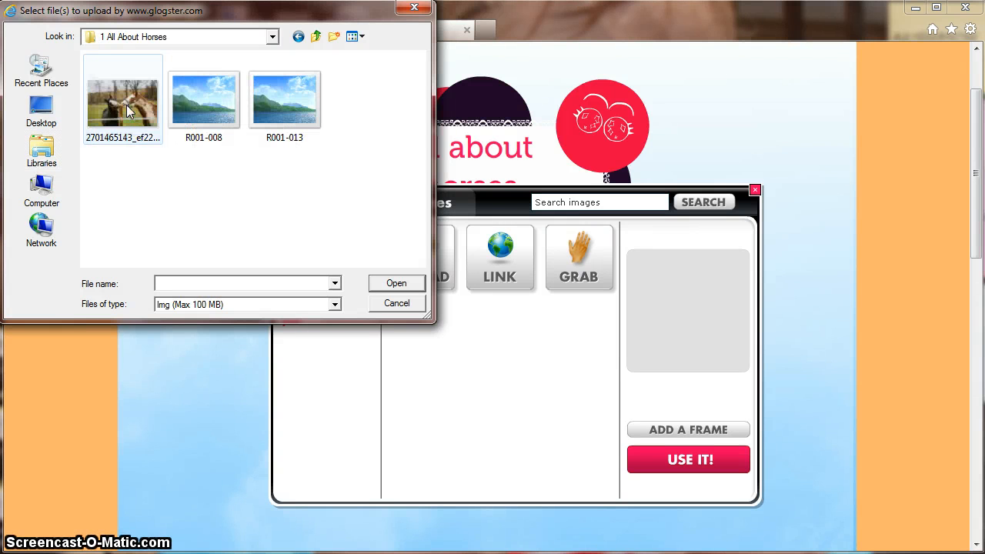
click(122, 97)
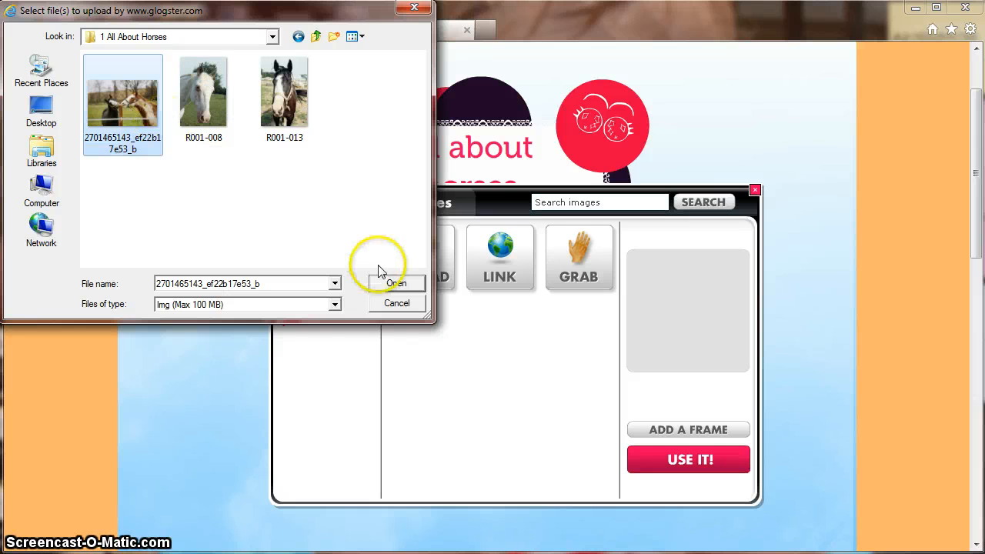
click(396, 303)
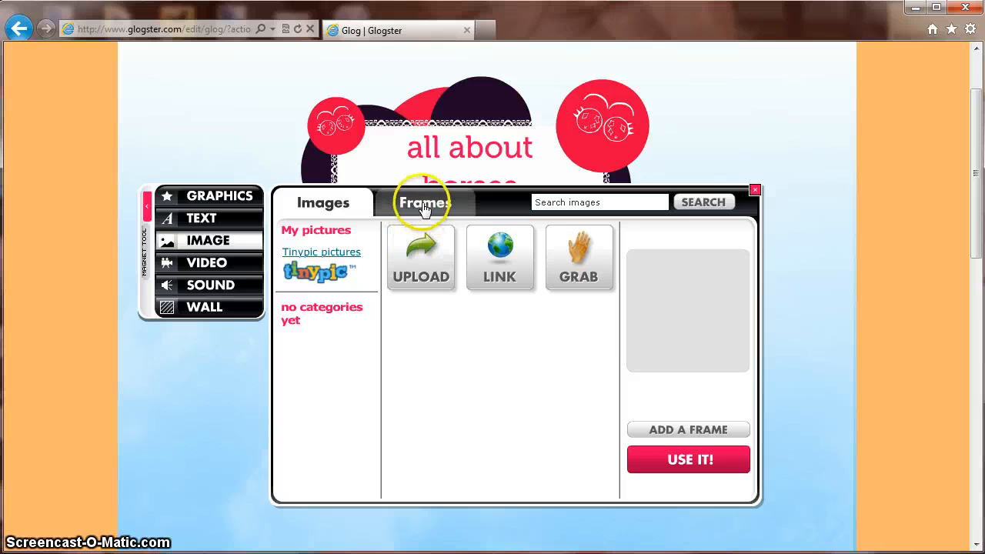
Place the uploaded horse photo on the glog inside the colourful flower frame
click(425, 202)
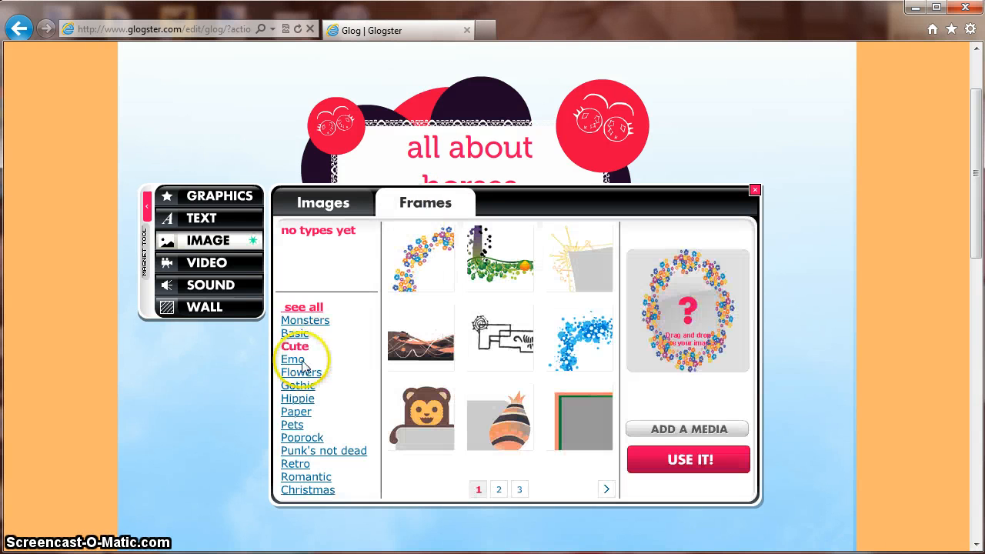
mouse_move(589, 458)
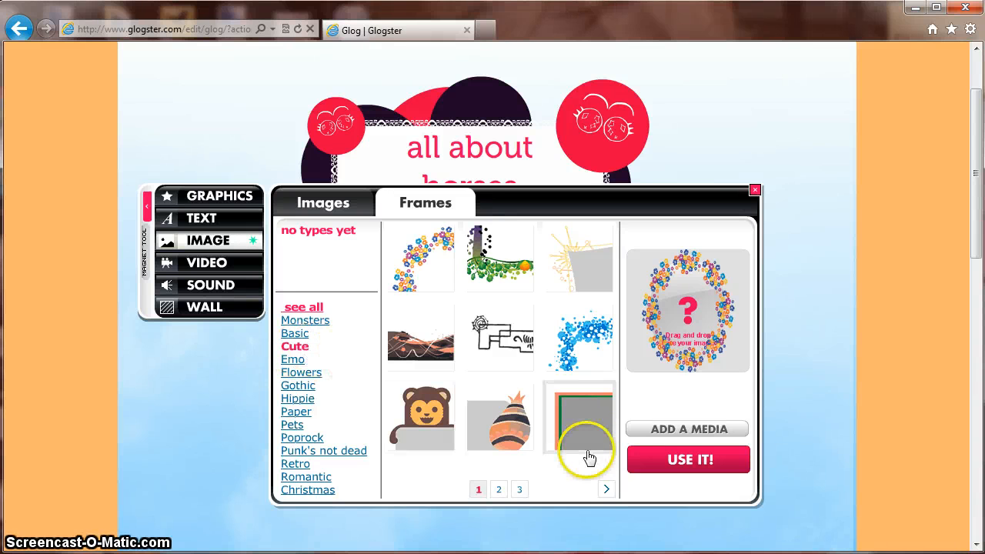
click(322, 202)
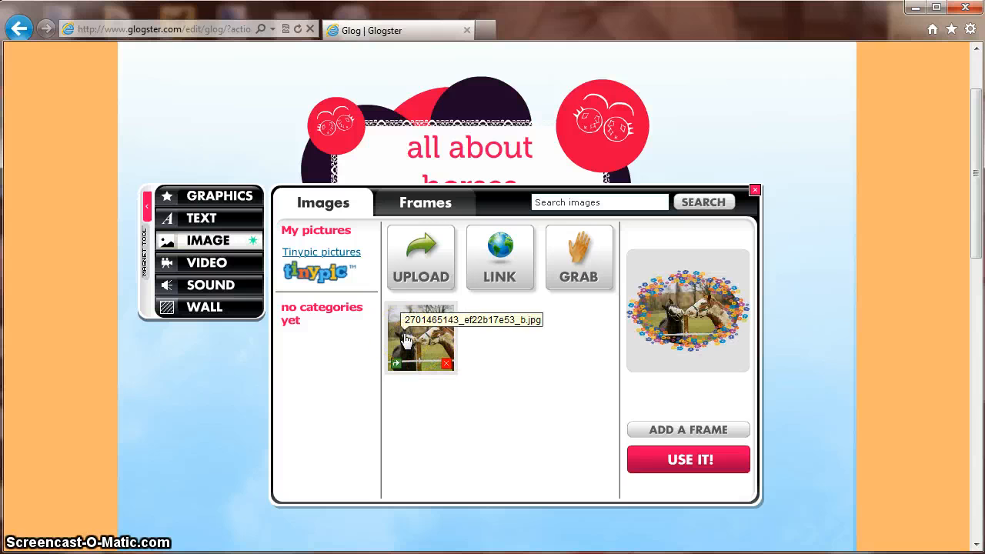
click(421, 338)
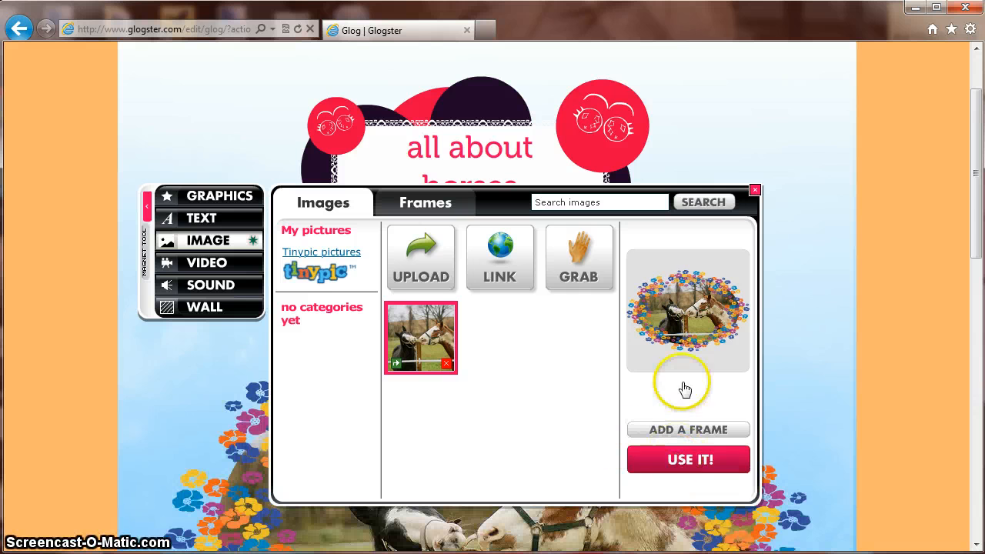
mouse_move(754, 191)
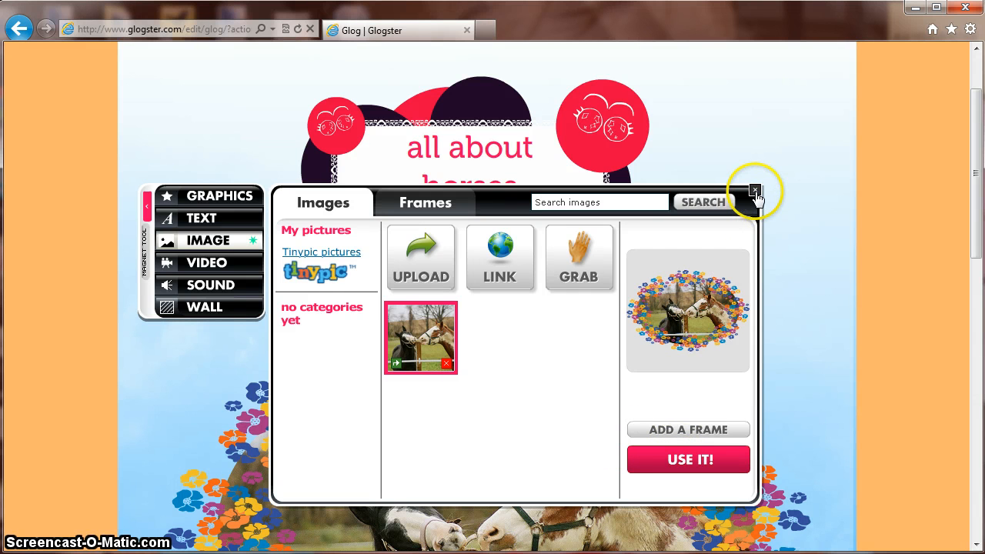
Shrink the framed horse photo, tilt it, and move it below the title at right
click(755, 190)
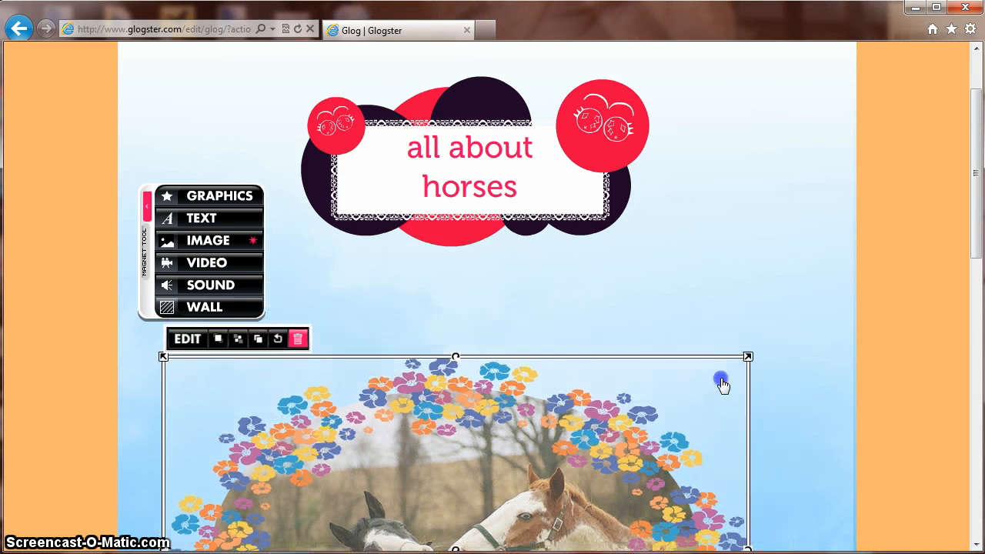
drag(746, 356, 573, 471)
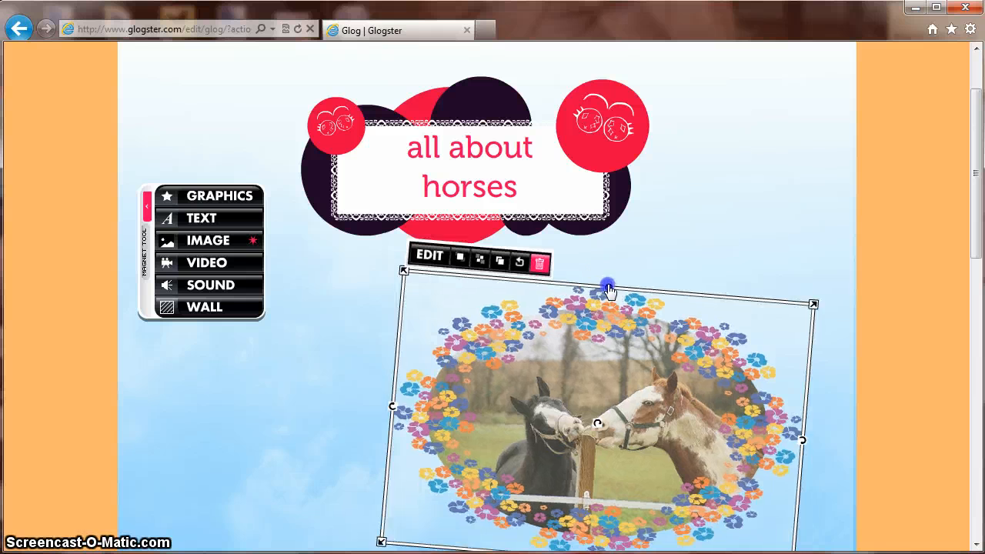
drag(608, 285, 643, 300)
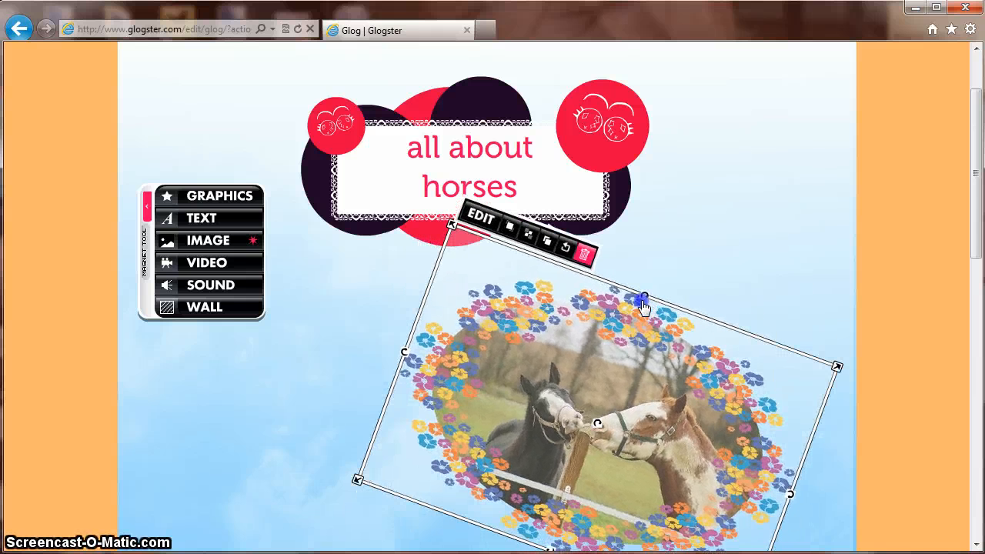
drag(642, 298, 624, 377)
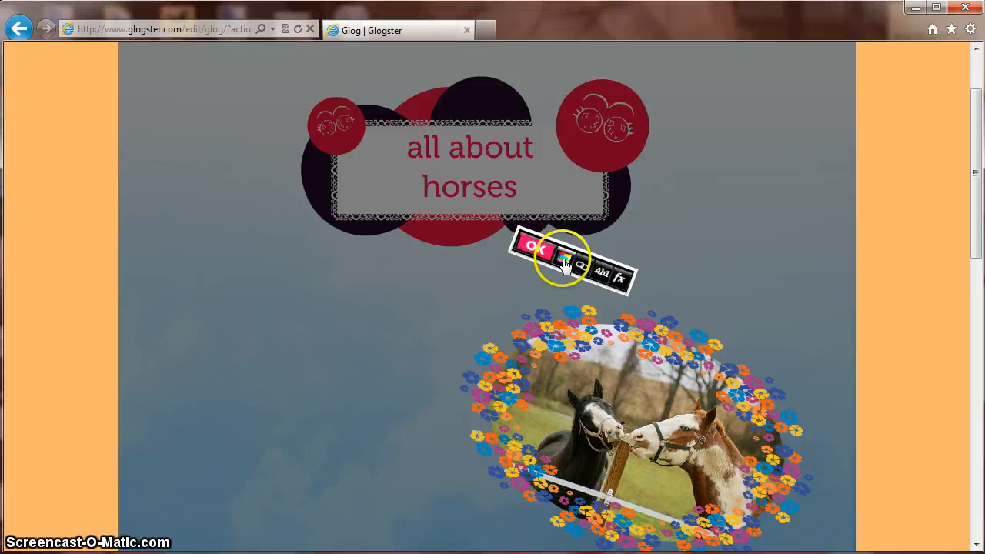
Apply a dark drop shadow to the flower-framed horse photo with the fx Shadow options
click(566, 262)
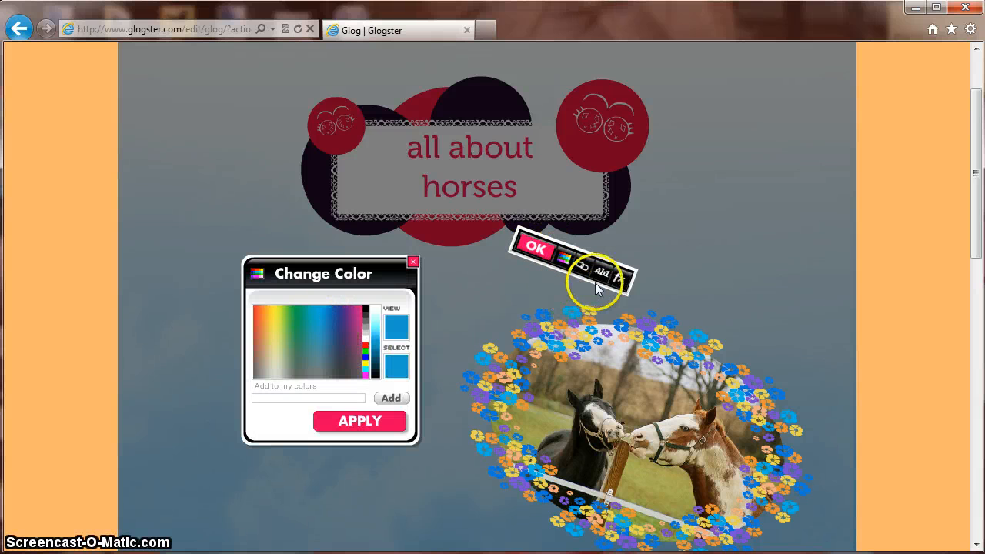
click(618, 278)
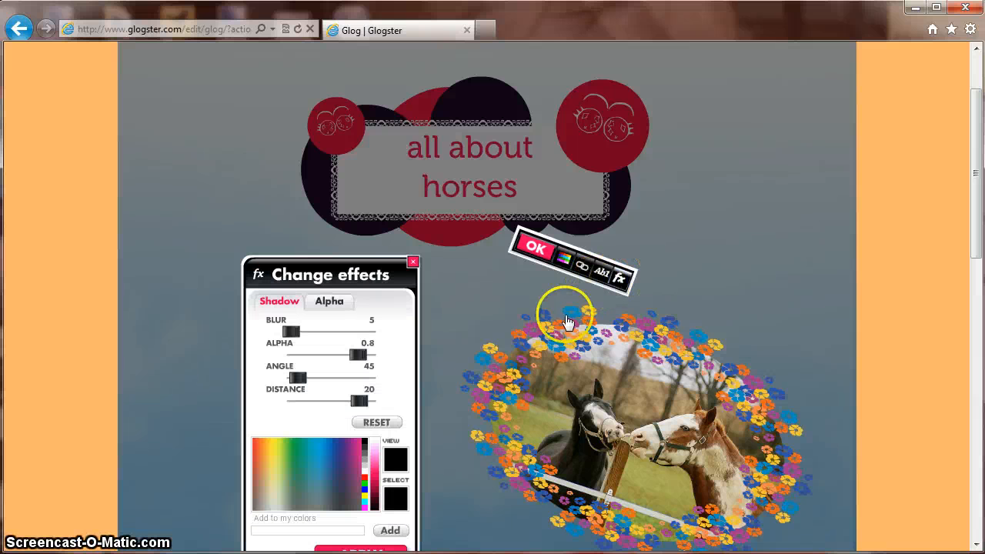
drag(291, 332, 302, 332)
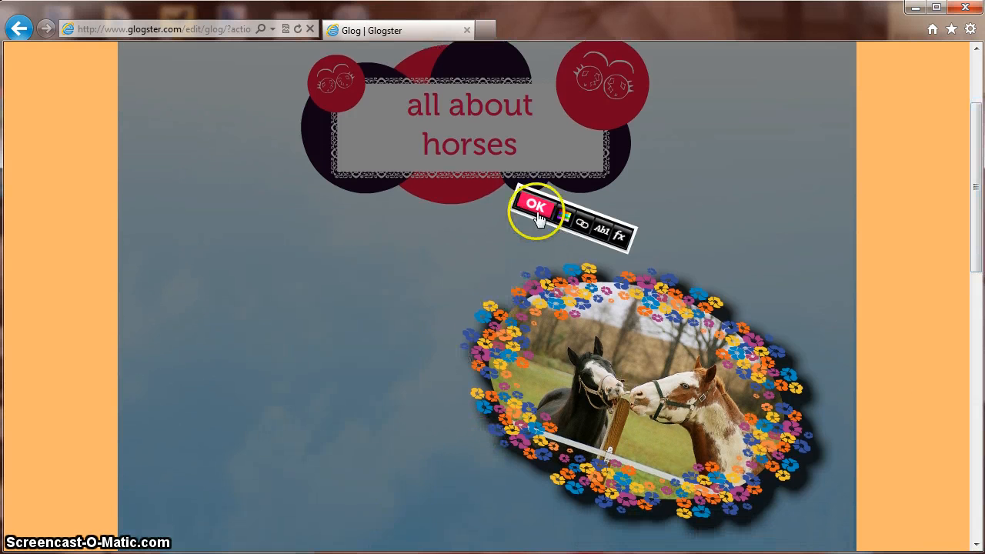
click(535, 207)
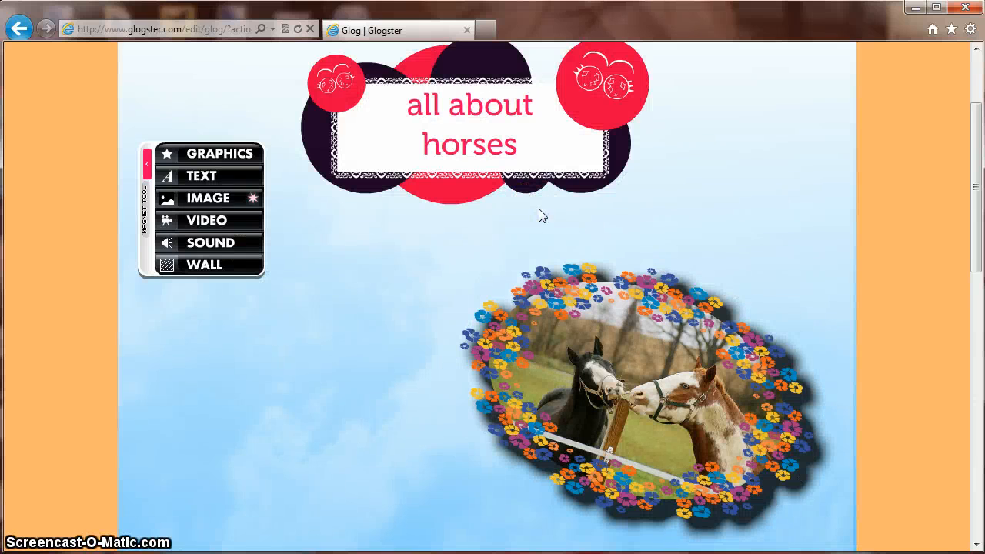
mouse_move(206, 220)
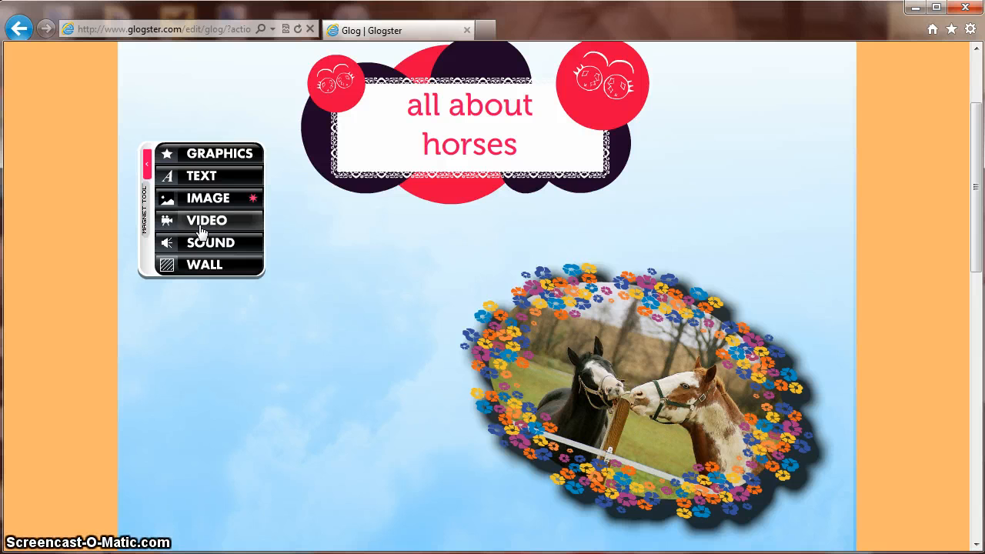
Search SchoolTube videos for 'horses' from the Video panel
click(206, 220)
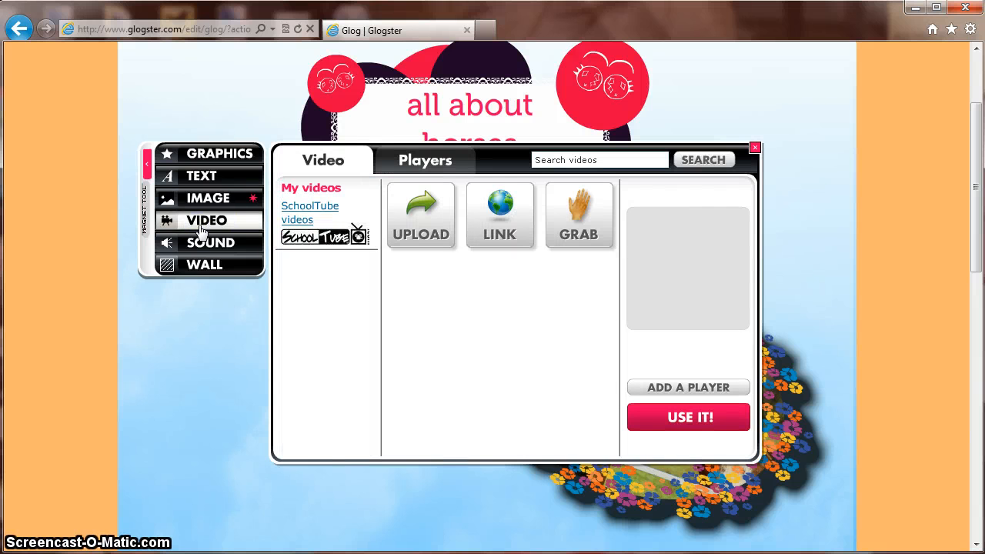
mouse_move(421, 216)
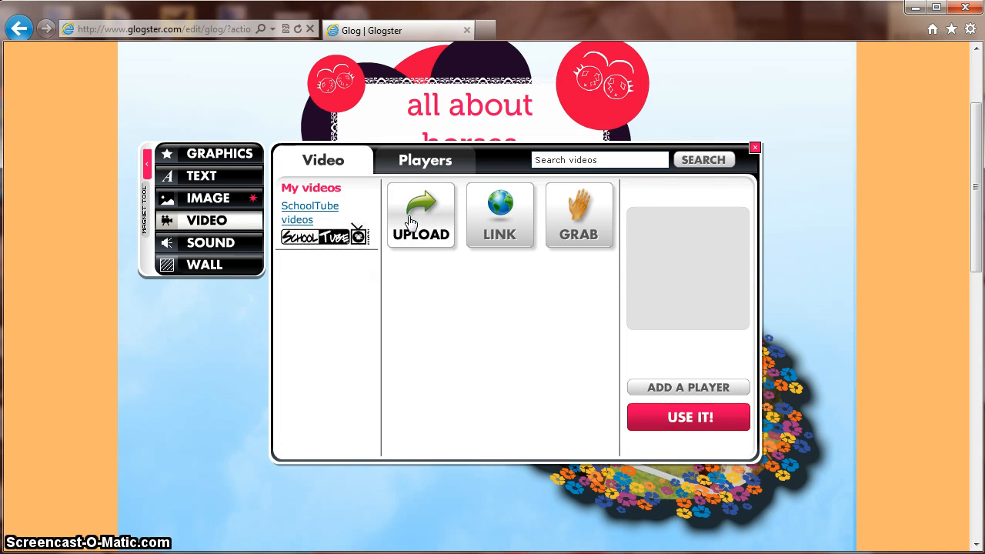
mouse_move(600, 227)
text(Chemistry)
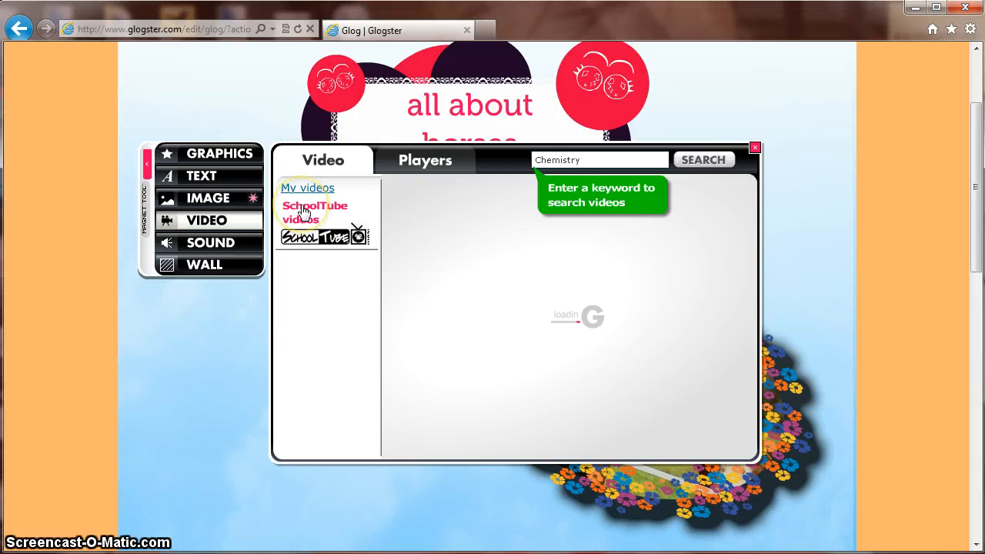
click(600, 160)
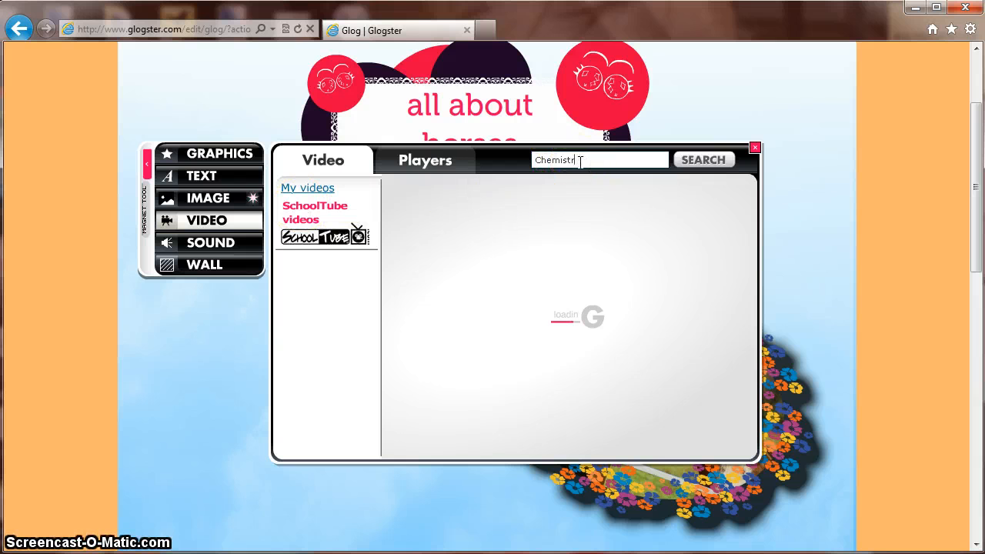
click(702, 159)
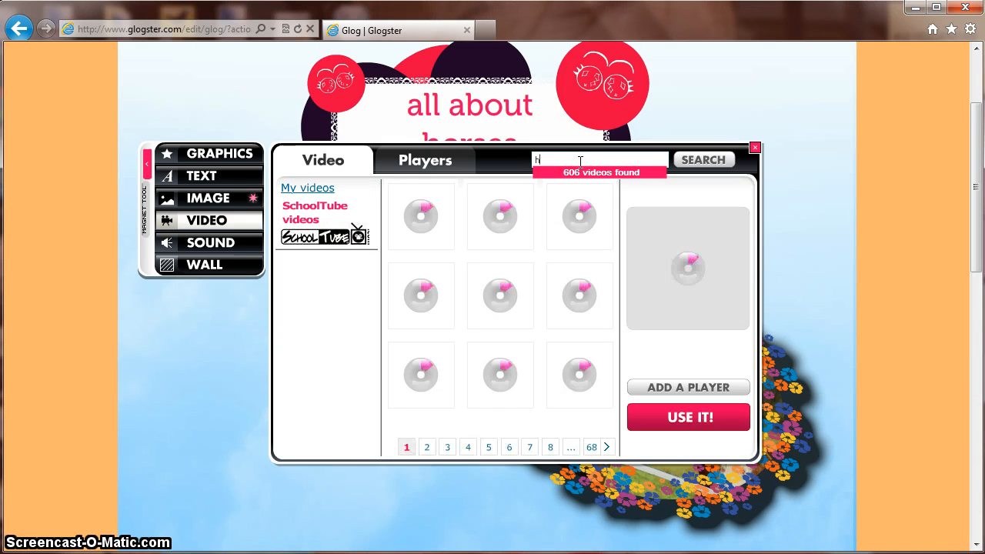
click(702, 160)
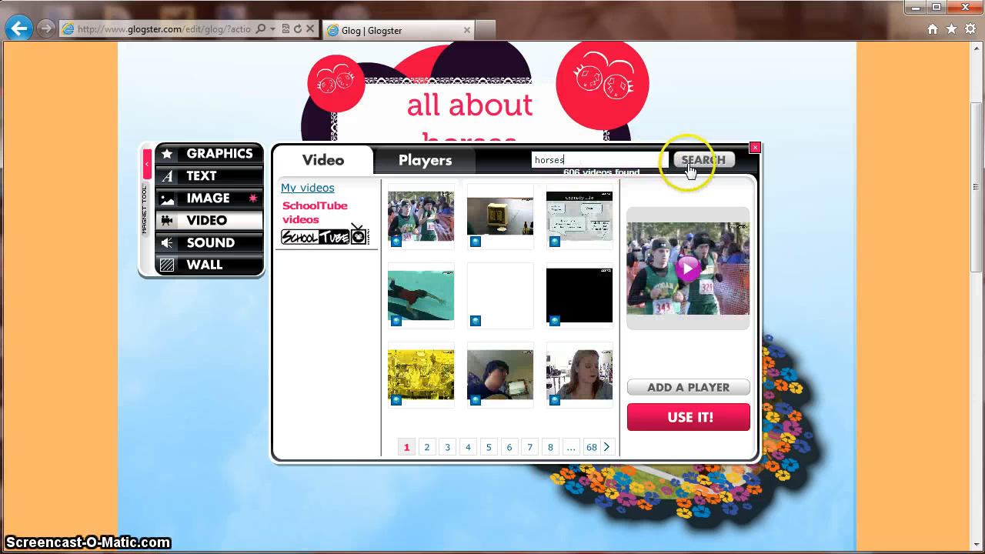
click(702, 159)
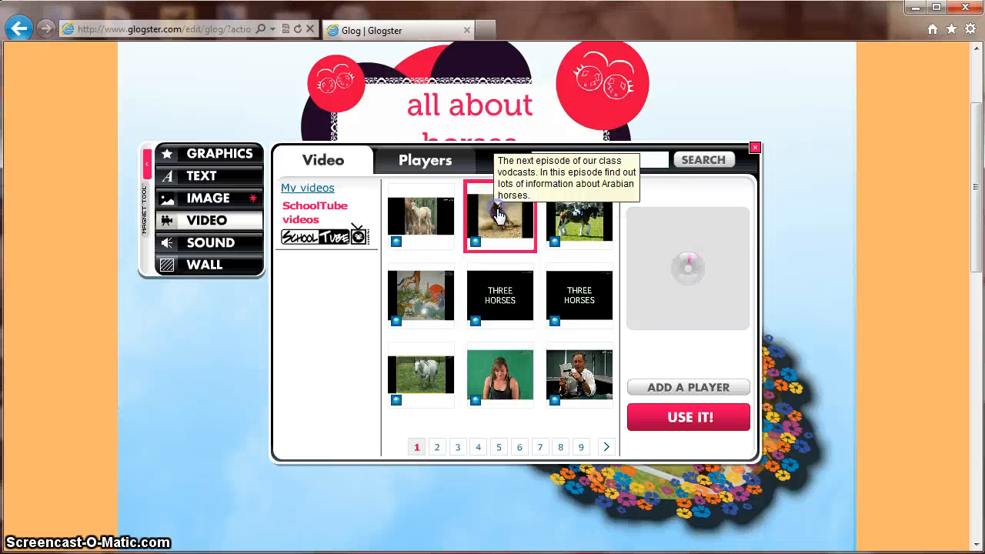
Preview the horse results and add the horse-riding video to the glog
click(501, 216)
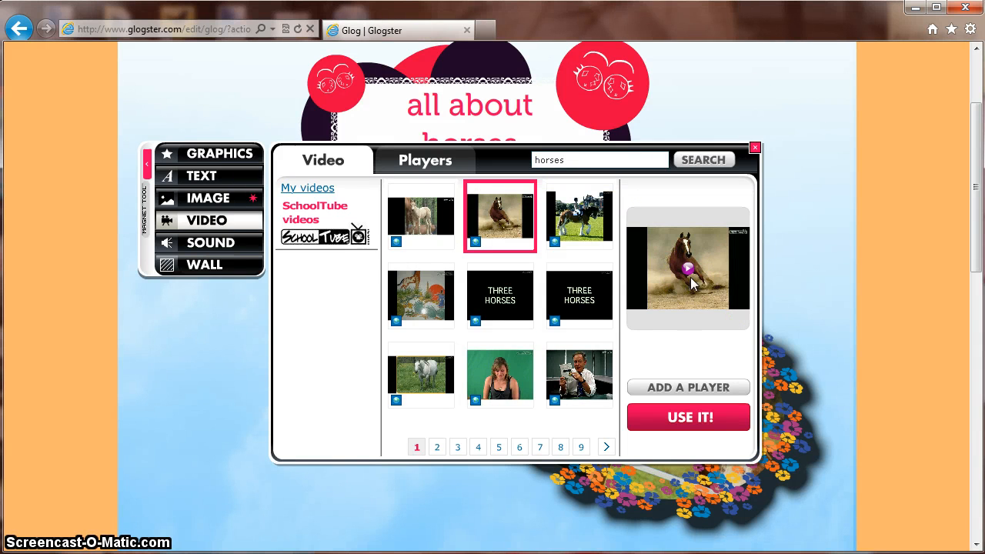
mouse_move(689, 277)
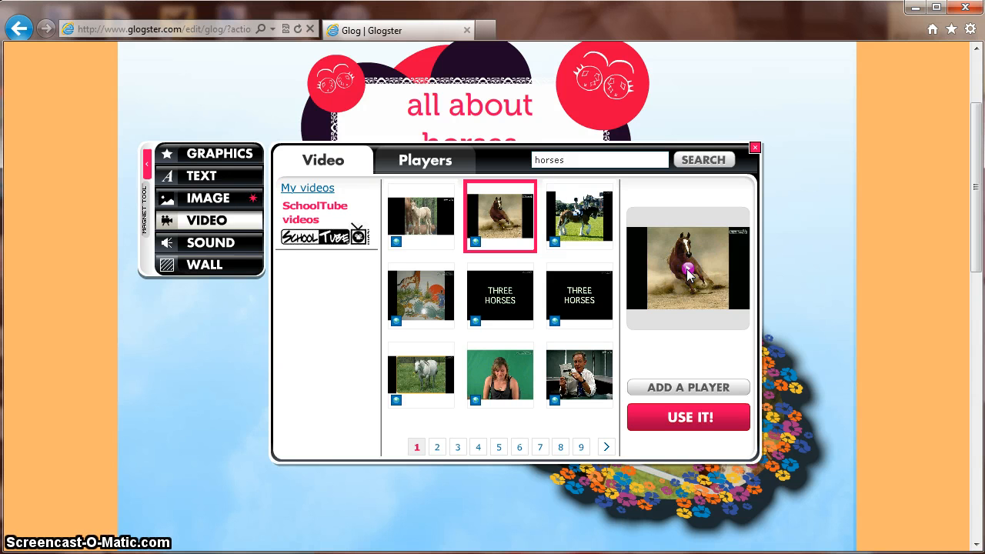
click(579, 217)
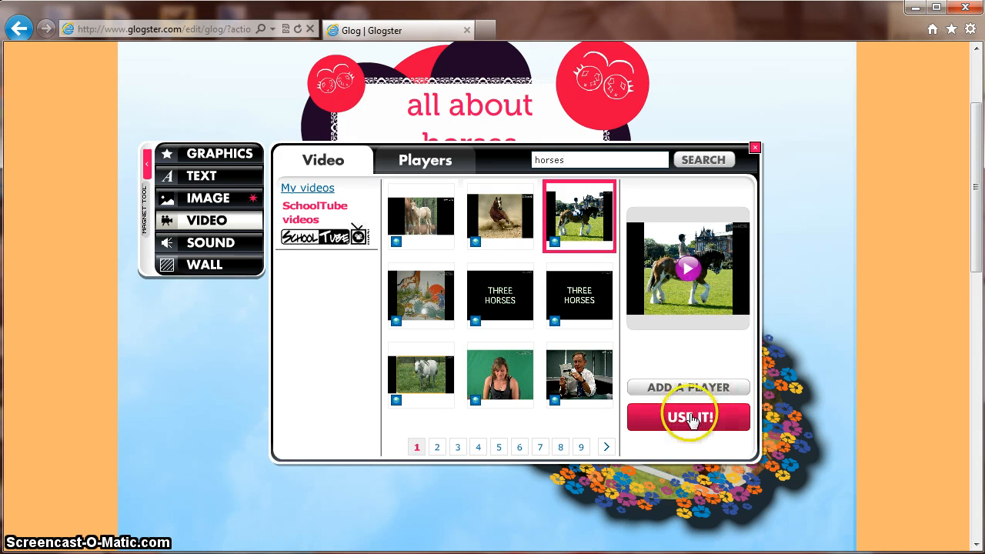
click(687, 417)
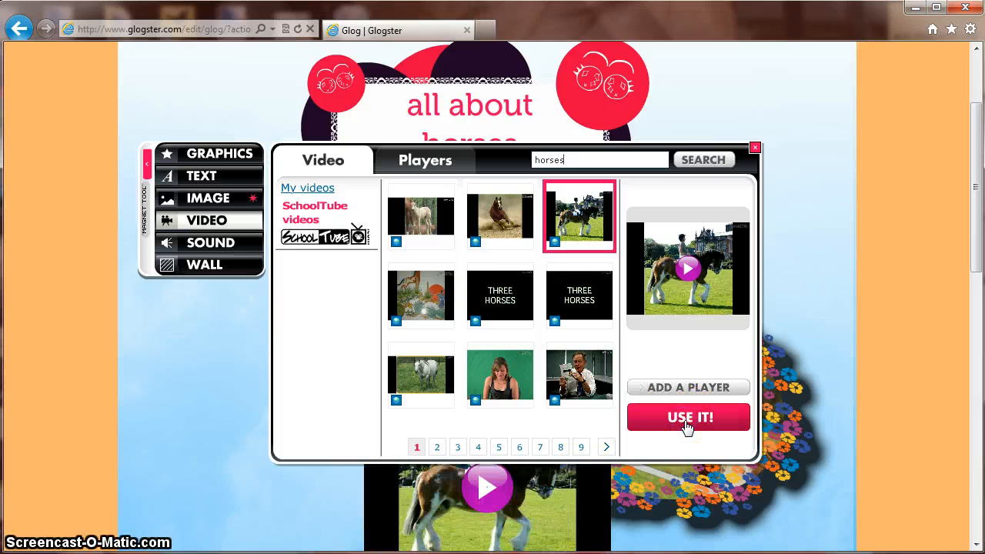
click(688, 417)
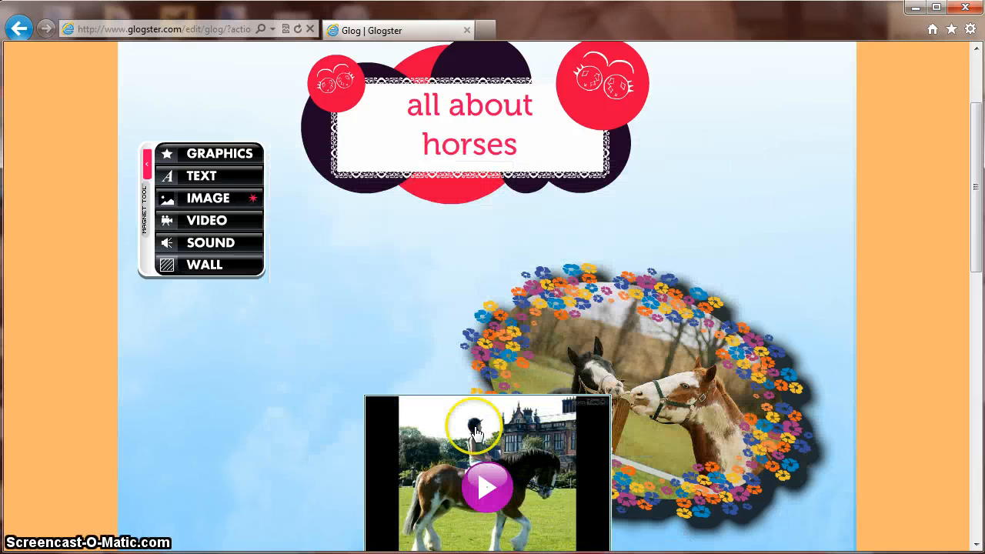
Drag the horse-riding video left beside the photo, enlarge it, then select the photo
drag(484, 473, 267, 330)
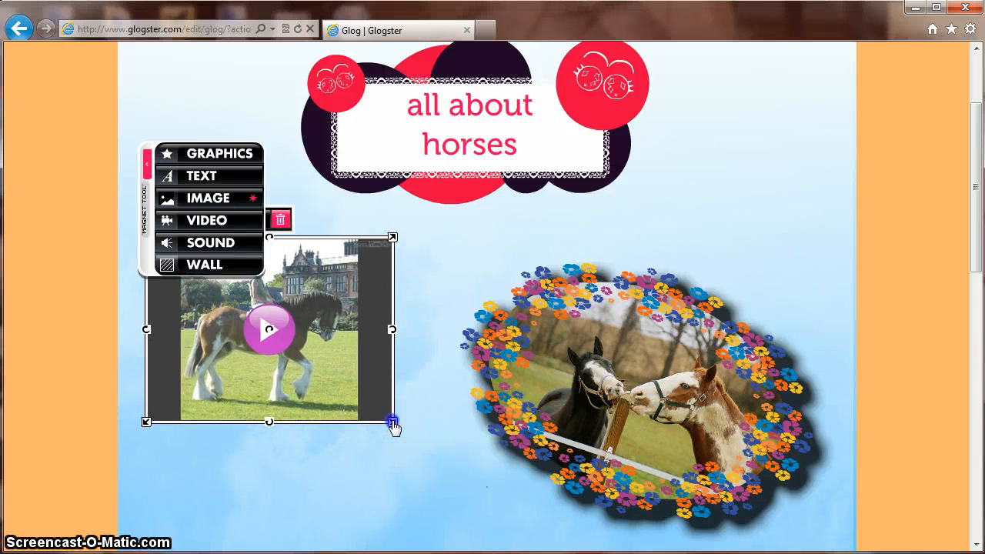
drag(392, 421, 441, 458)
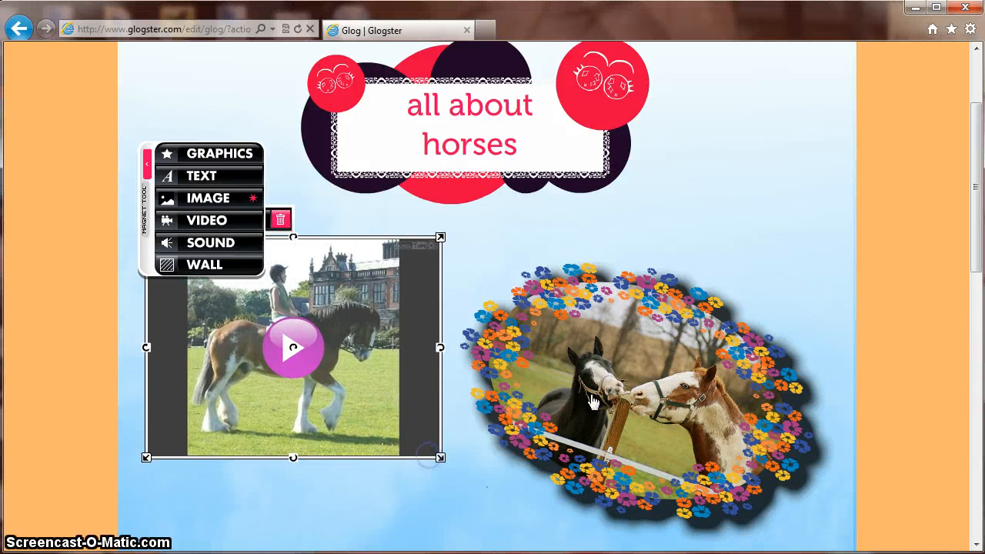
click(689, 312)
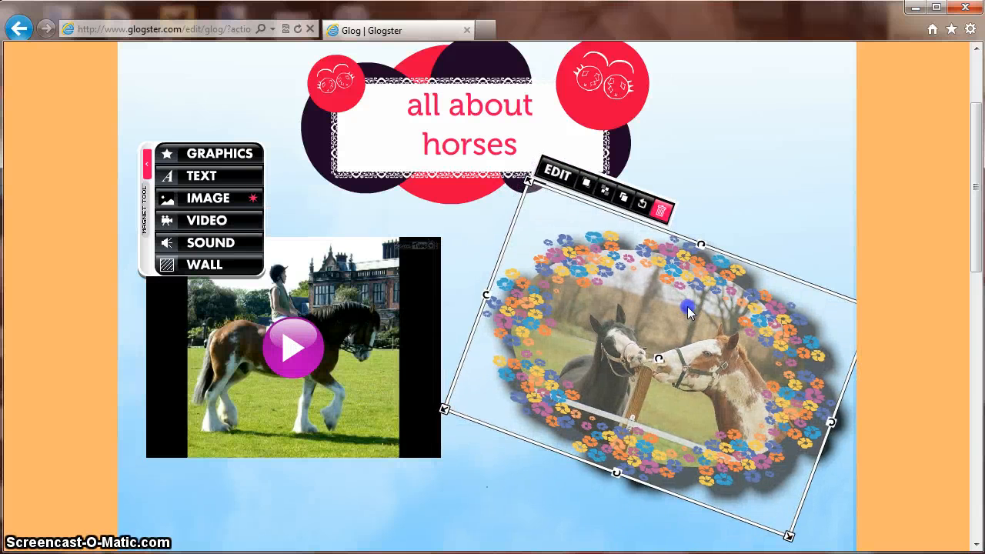
mouse_move(208, 246)
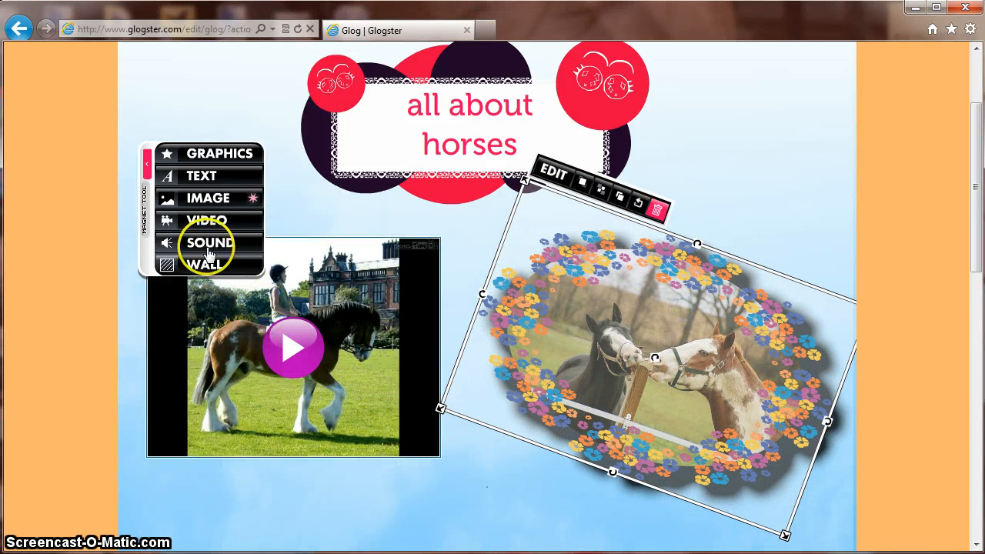
Open the Sound upload dialog, browse to the All About Horses folder, and cancel
click(210, 242)
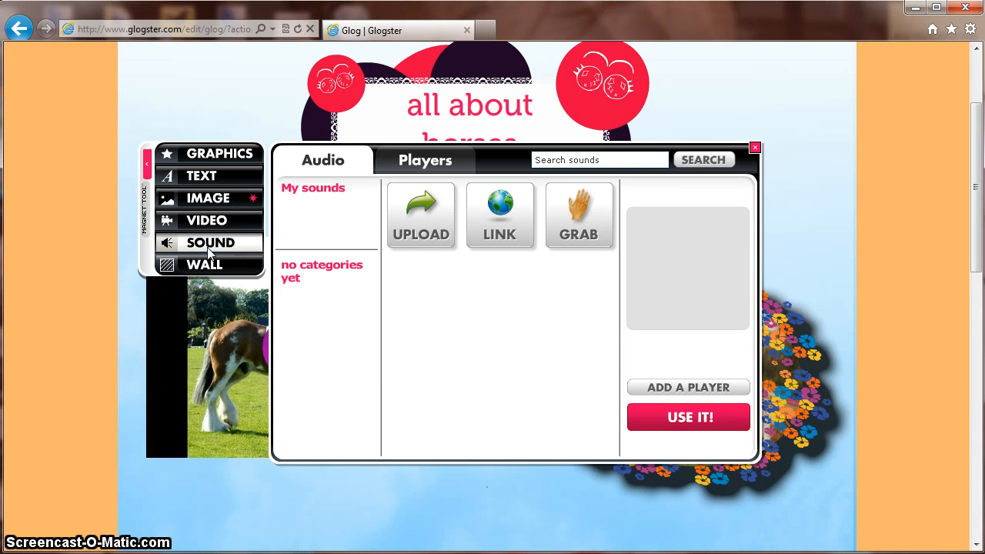
mouse_move(500, 231)
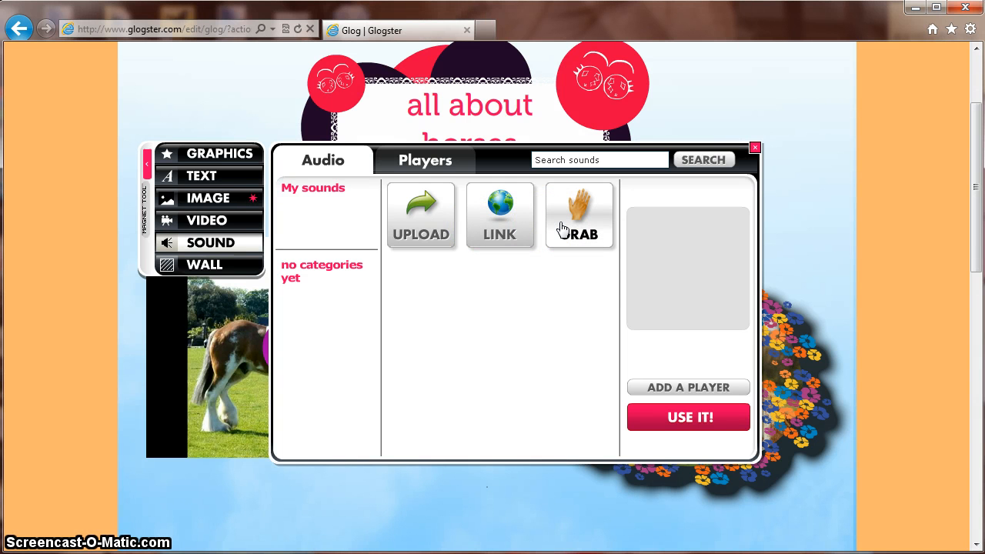
click(421, 215)
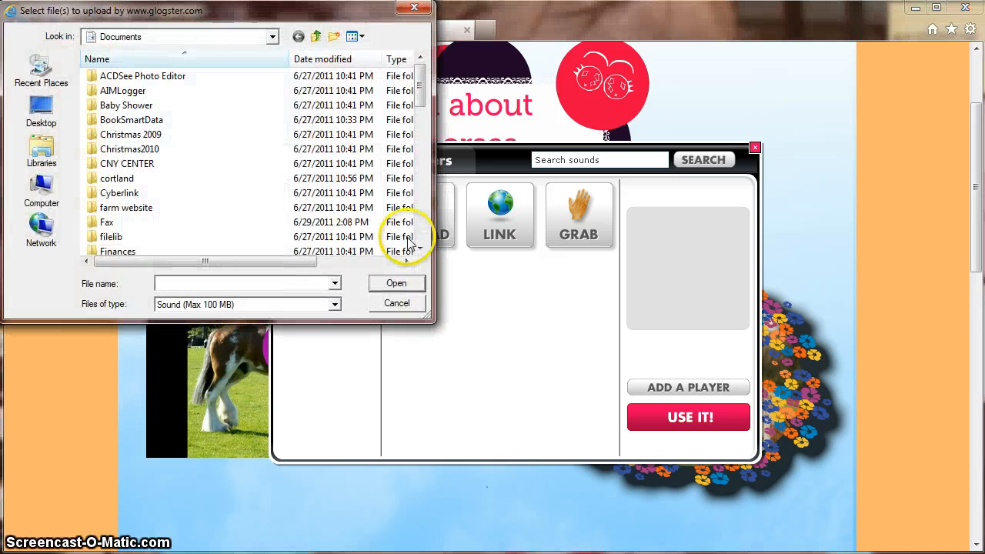
click(40, 152)
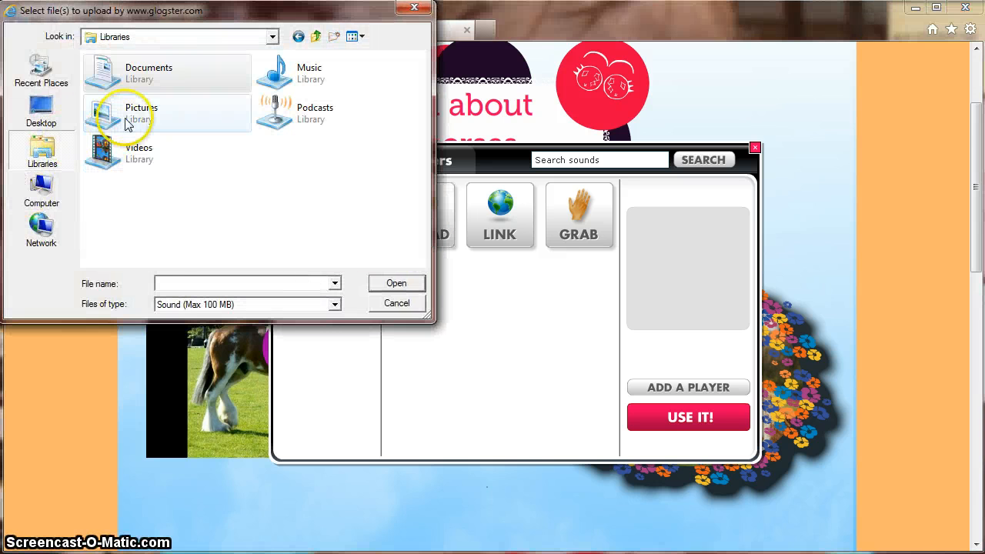
double_click(127, 112)
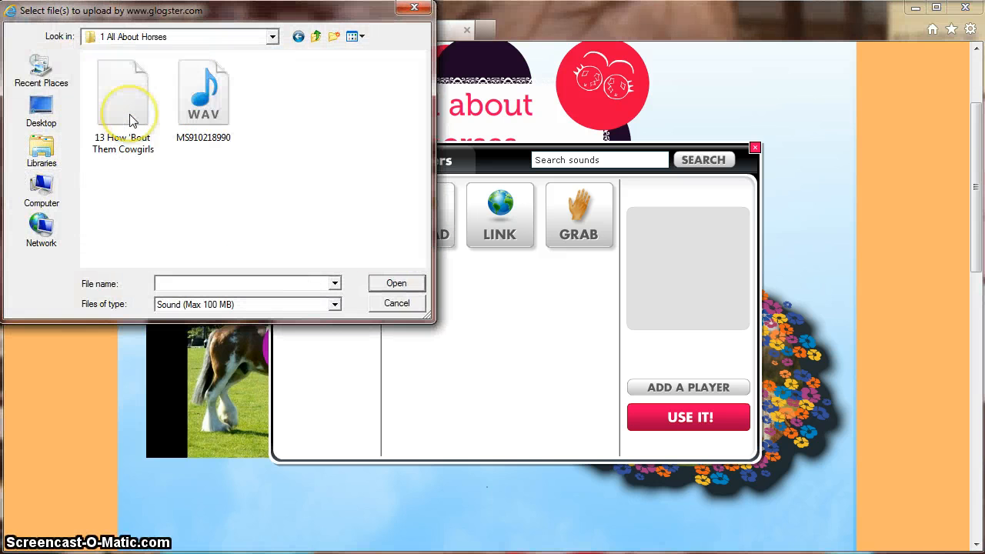
click(396, 302)
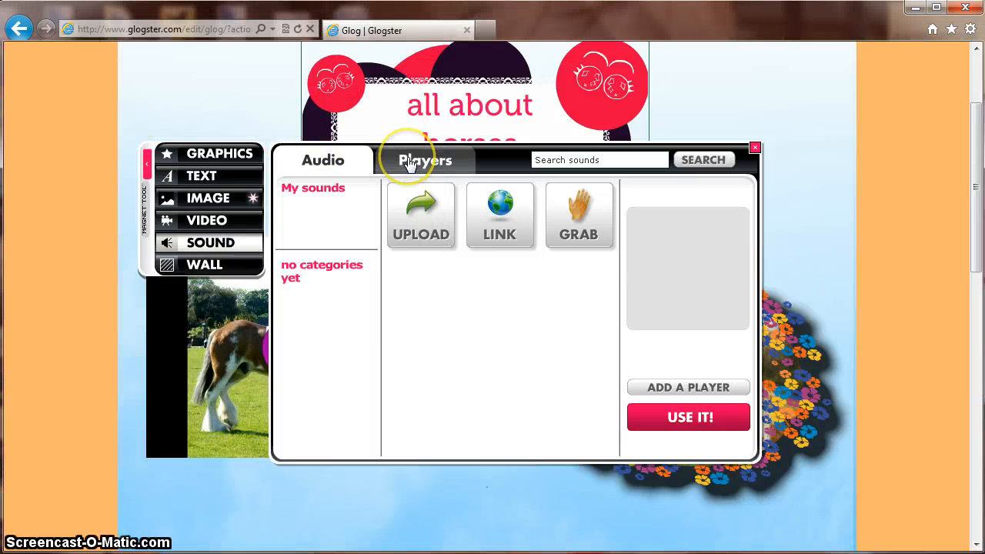
Pick the orange play/stop player from the Flowers category of sound players
click(425, 160)
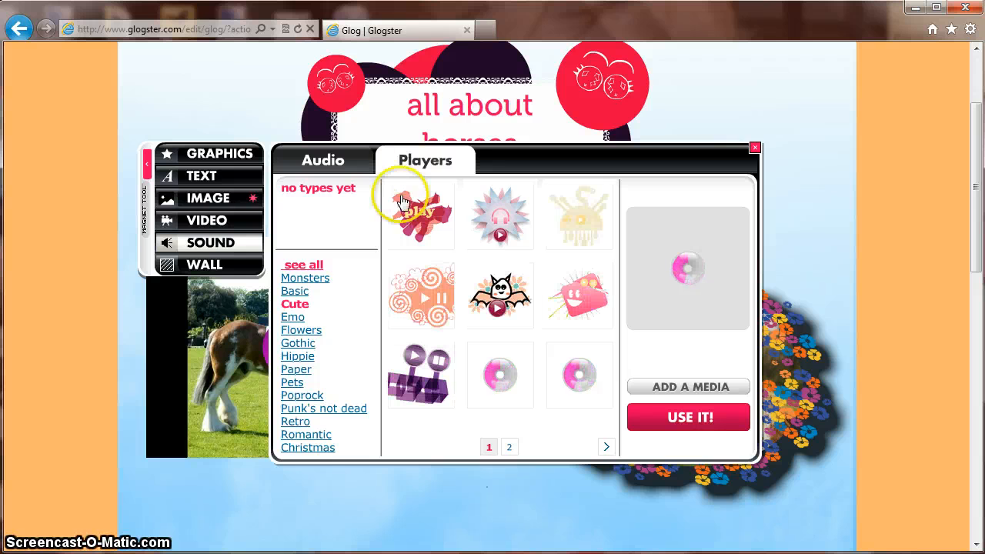
click(419, 215)
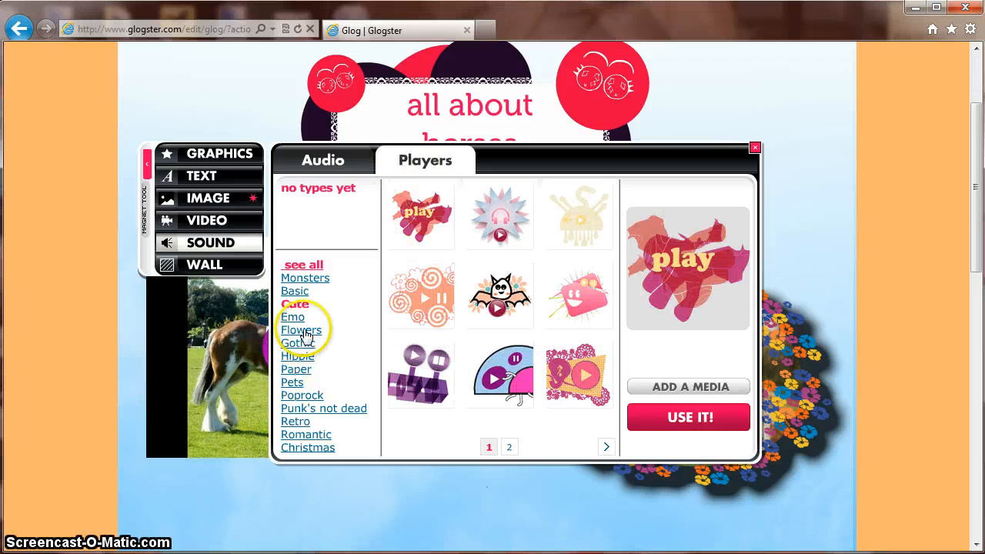
click(302, 330)
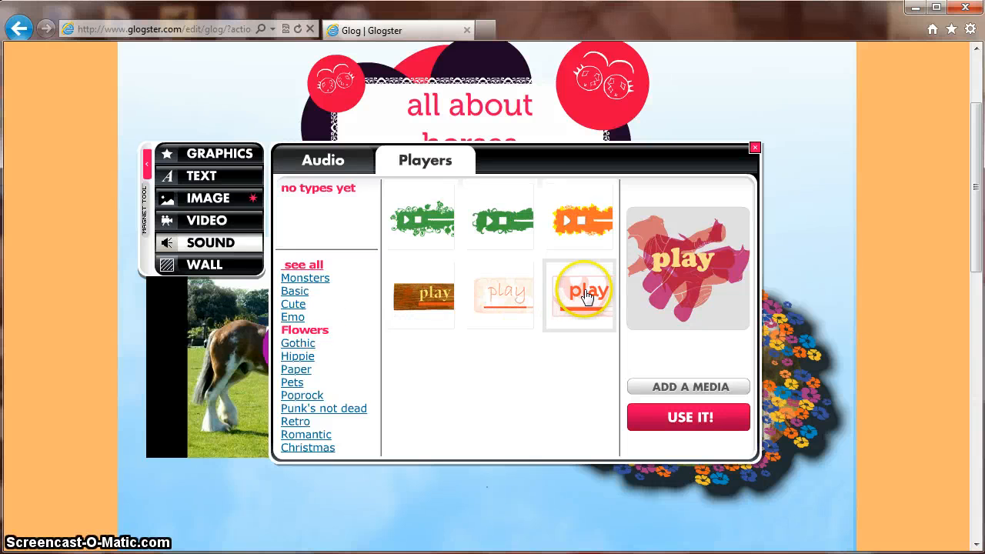
click(579, 295)
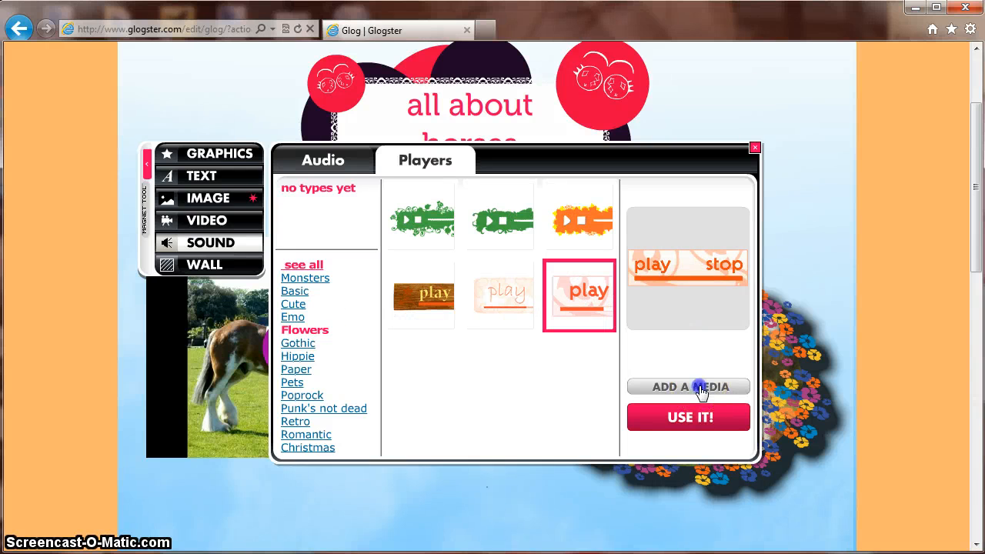
Upload '13 How 'Bout Them Cowgirls.mp3' and place its play/stop player on the glog
click(322, 159)
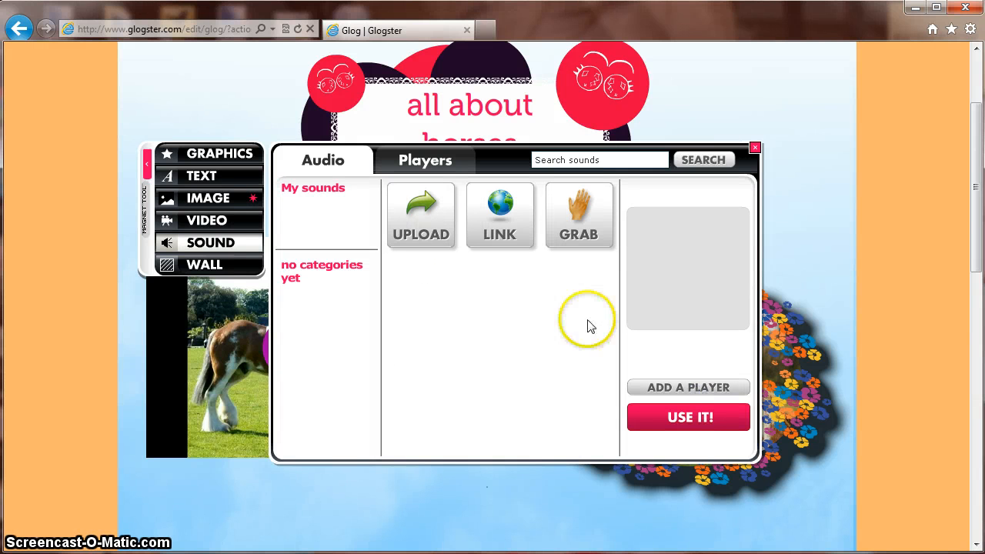
mouse_move(421, 212)
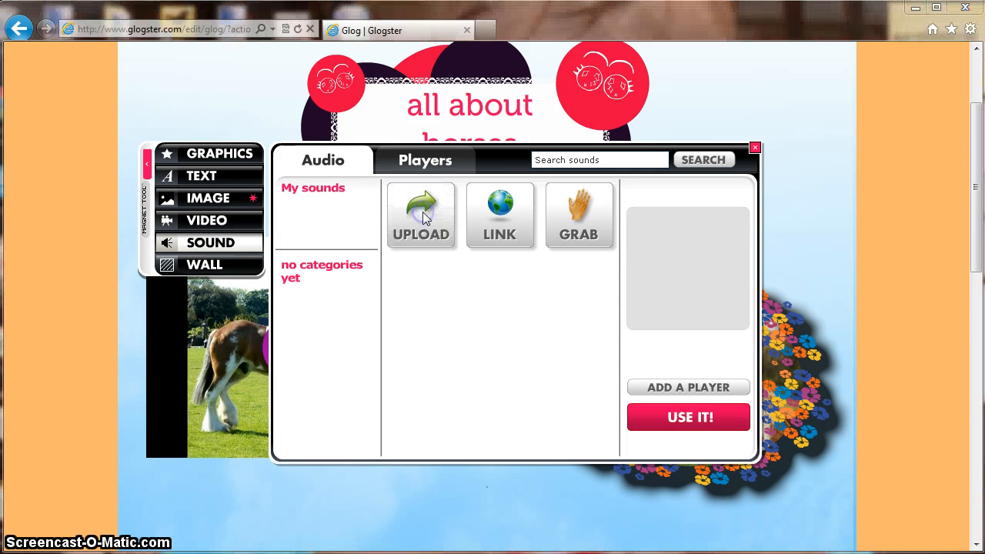
click(421, 216)
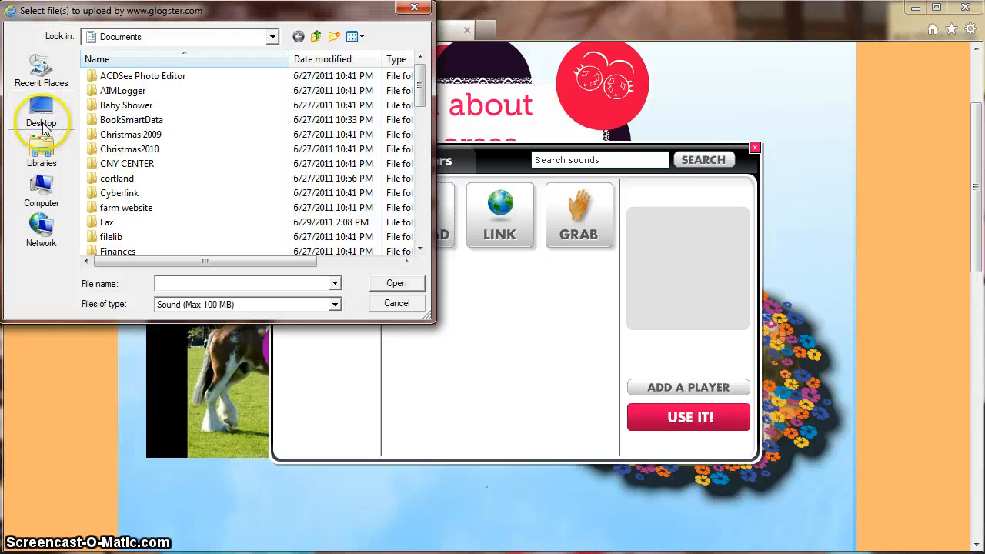
click(40, 123)
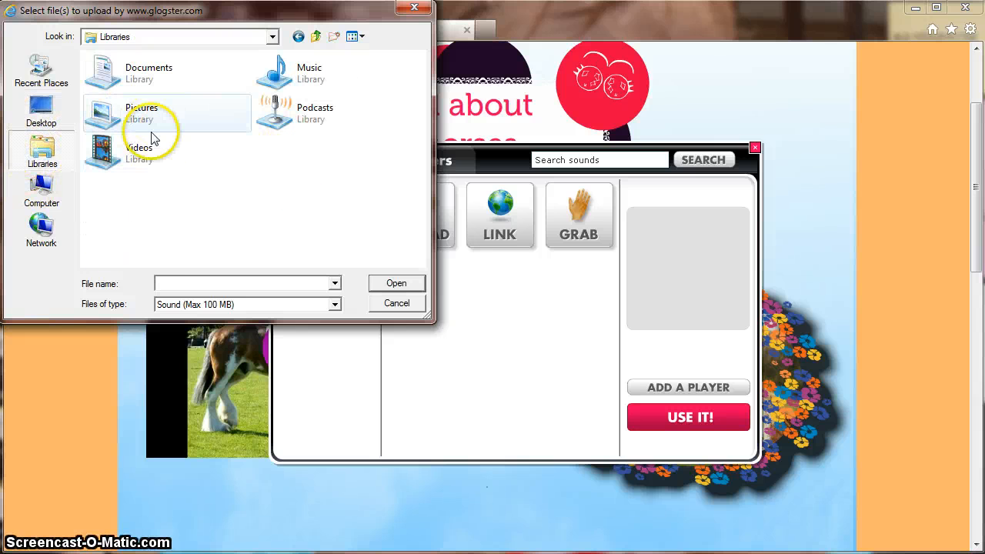
double_click(142, 112)
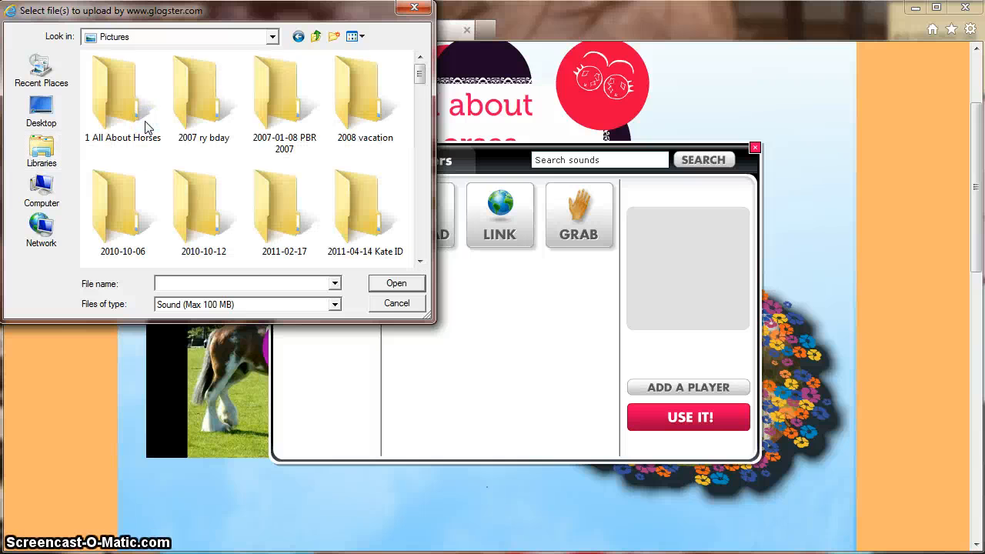
click(396, 302)
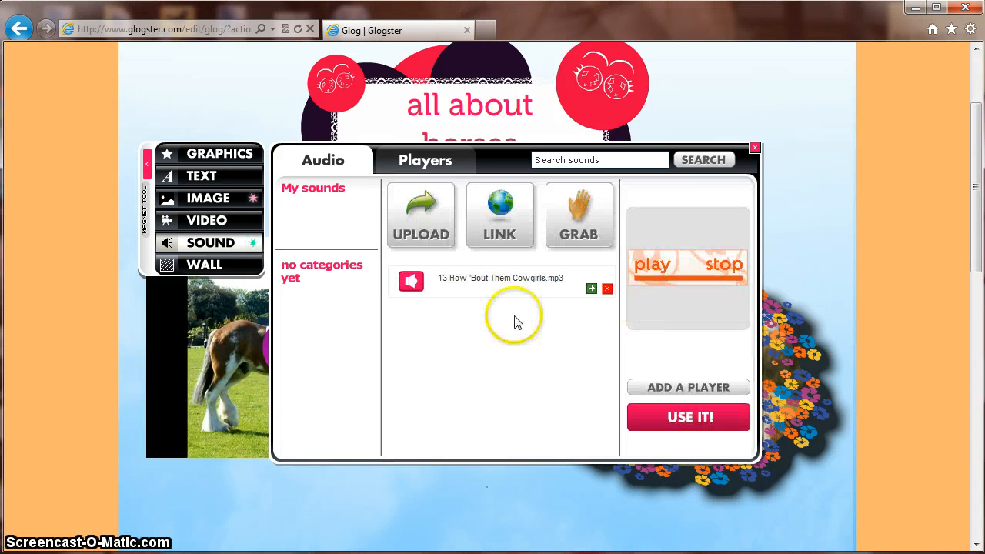
mouse_move(508, 277)
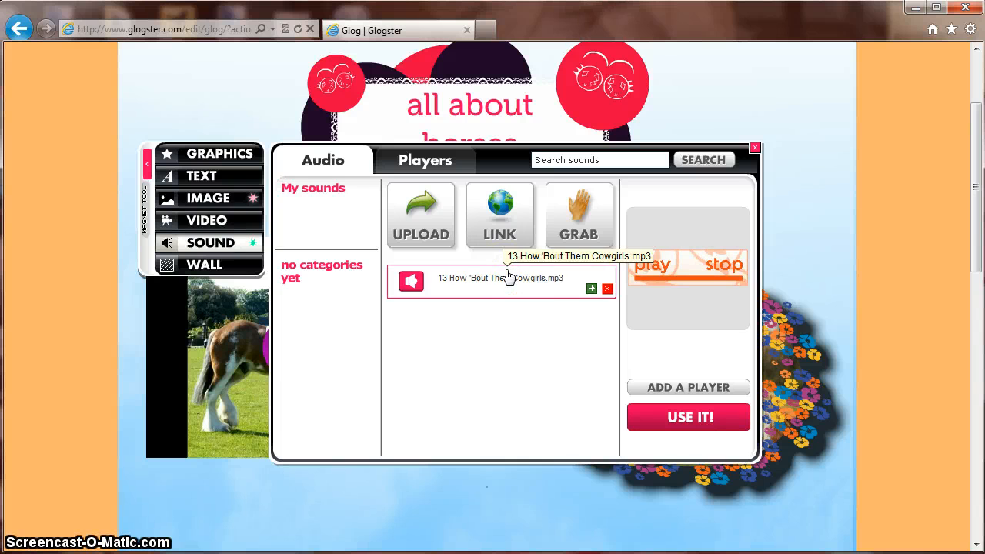
click(688, 418)
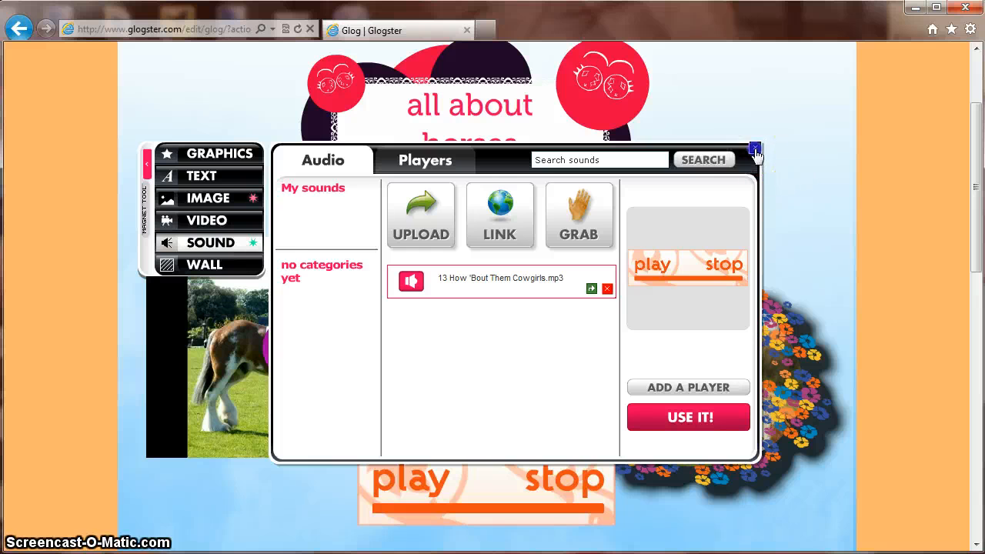
Close the sound library and select the play/stop player on the glog
click(755, 149)
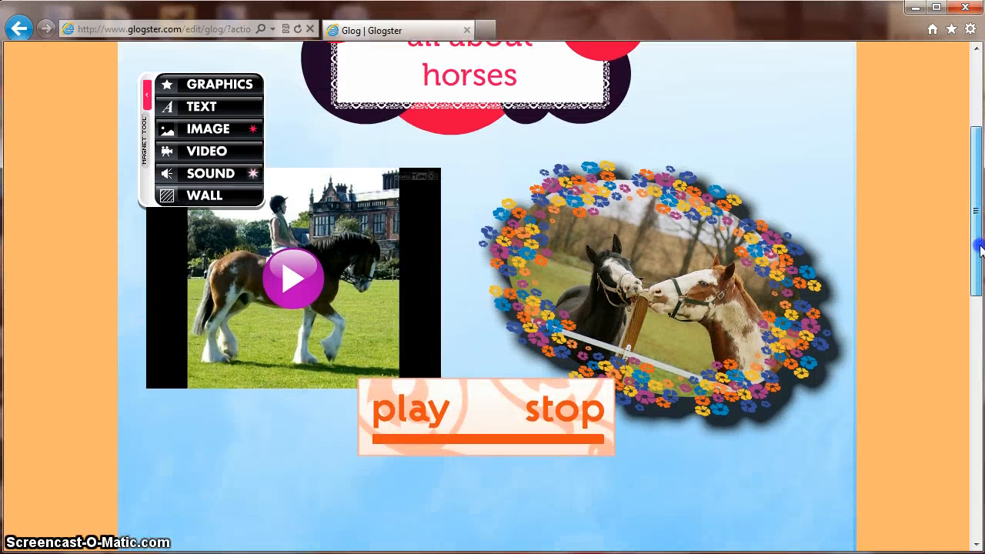
click(469, 410)
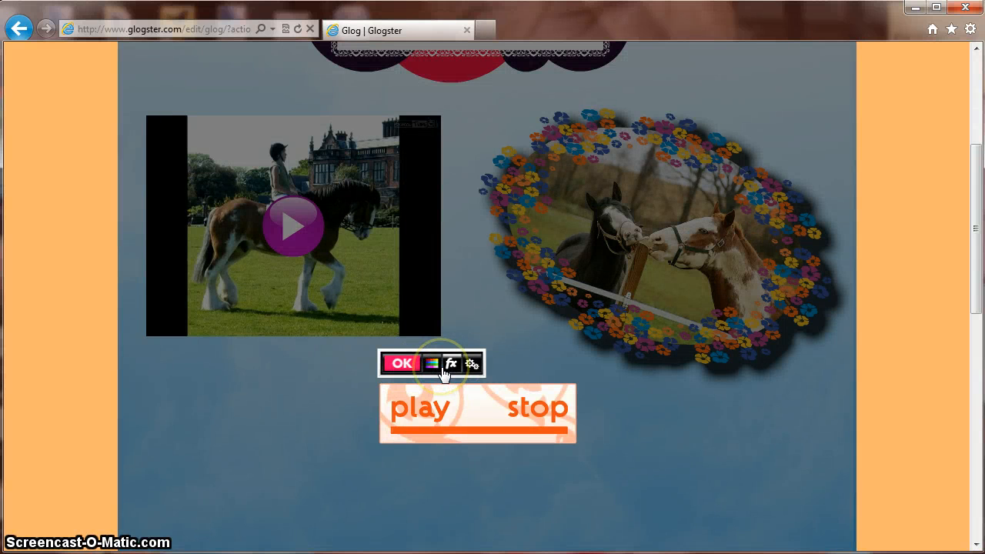
Raise the sound player's shadow blur to 9 in the fx panel
click(432, 364)
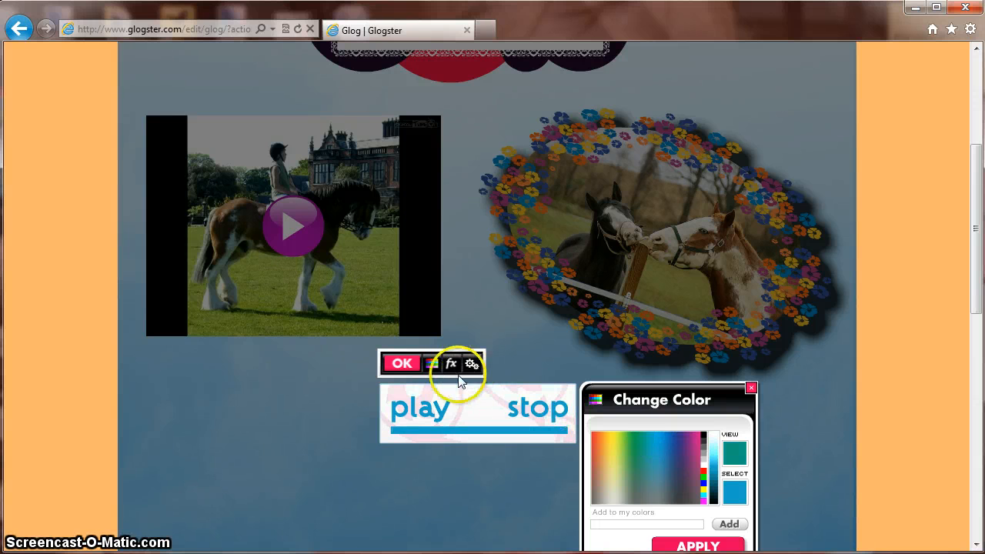
click(452, 363)
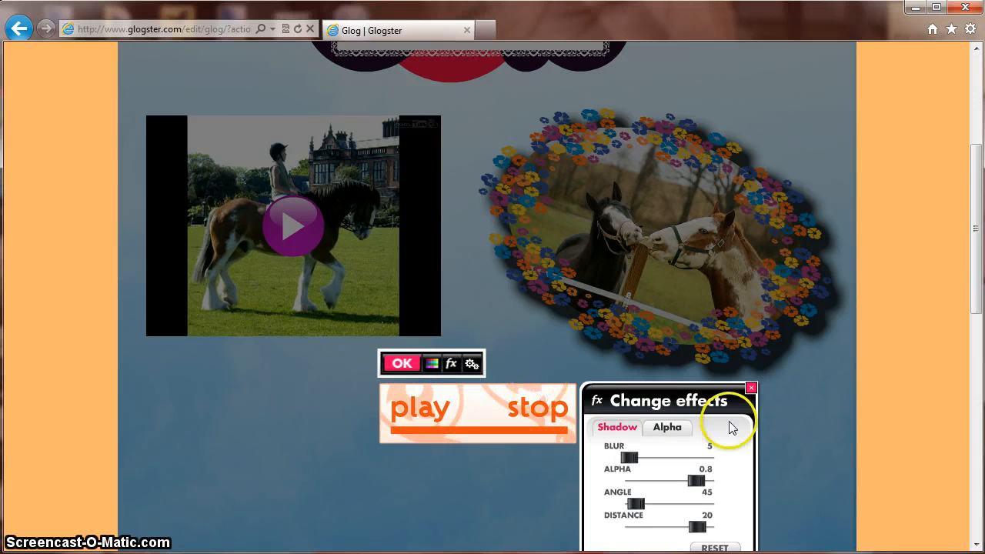
drag(651, 458, 632, 457)
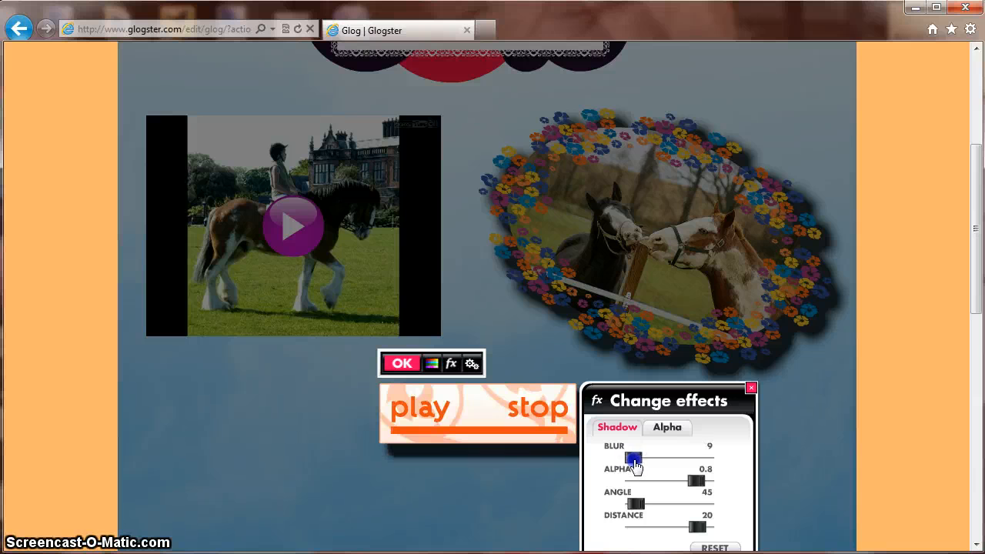
Turn on Autoplay for the player's song in Setup media and apply
click(471, 363)
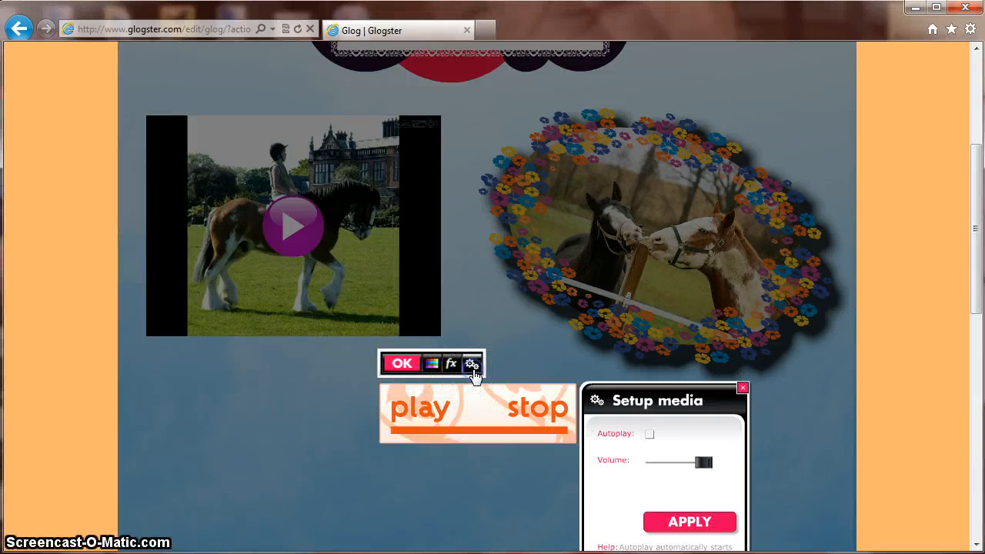
scroll(down, 3)
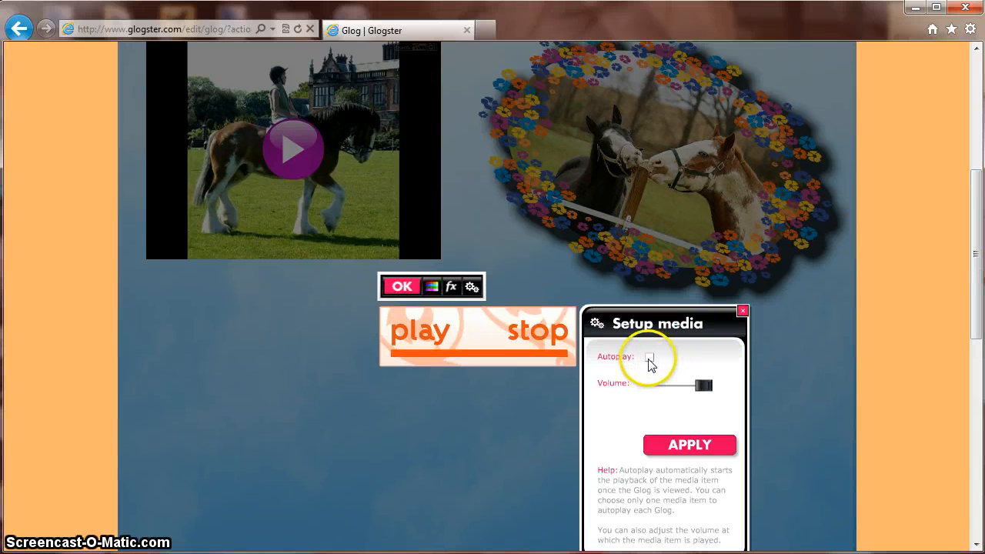
click(650, 356)
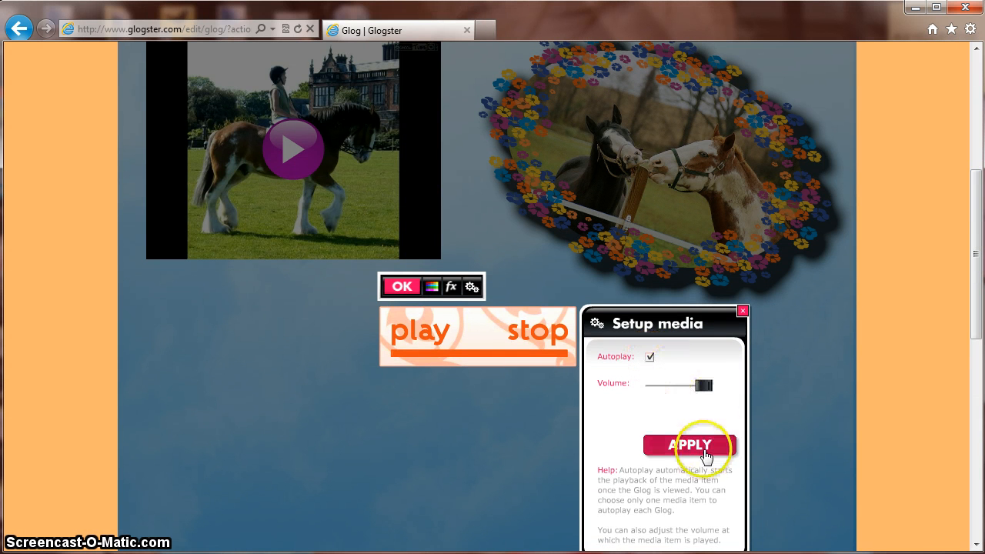
click(688, 445)
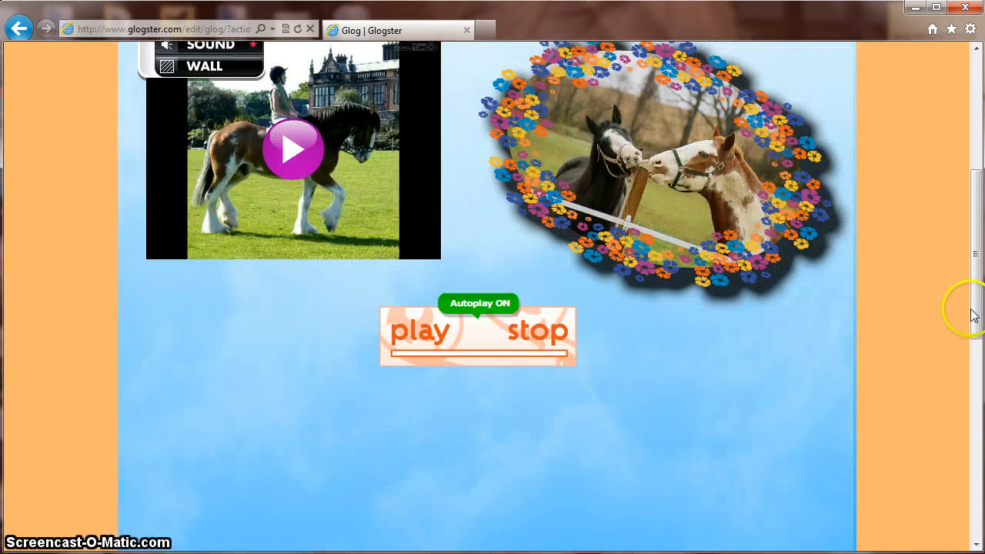
scroll(up, 3)
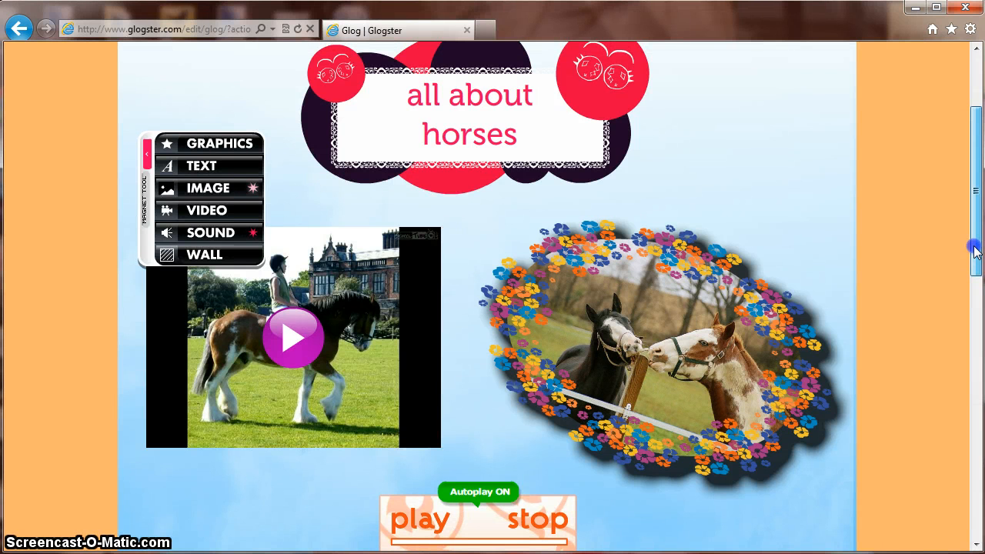
scroll(up, 3)
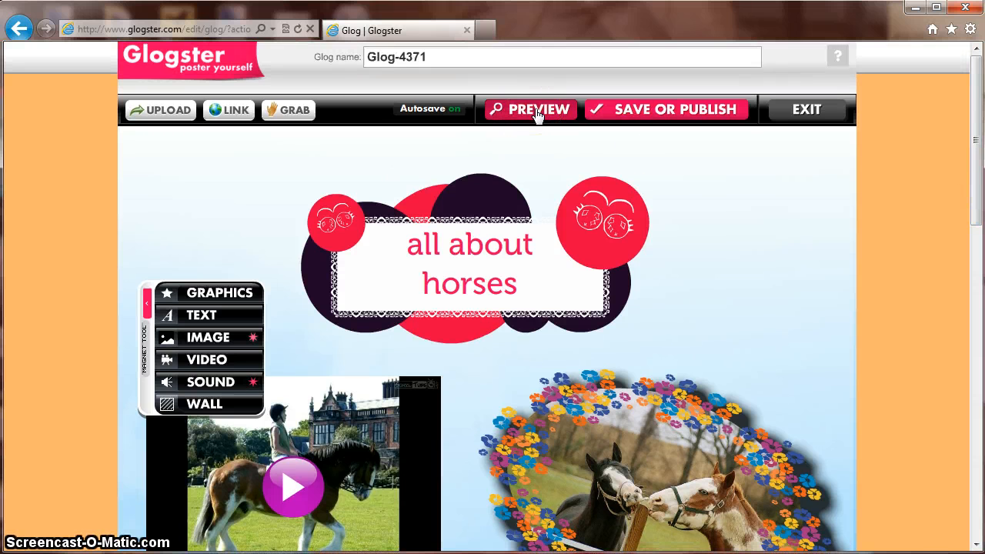
Preview the glog, play the song, then scroll down and pause the player
click(530, 109)
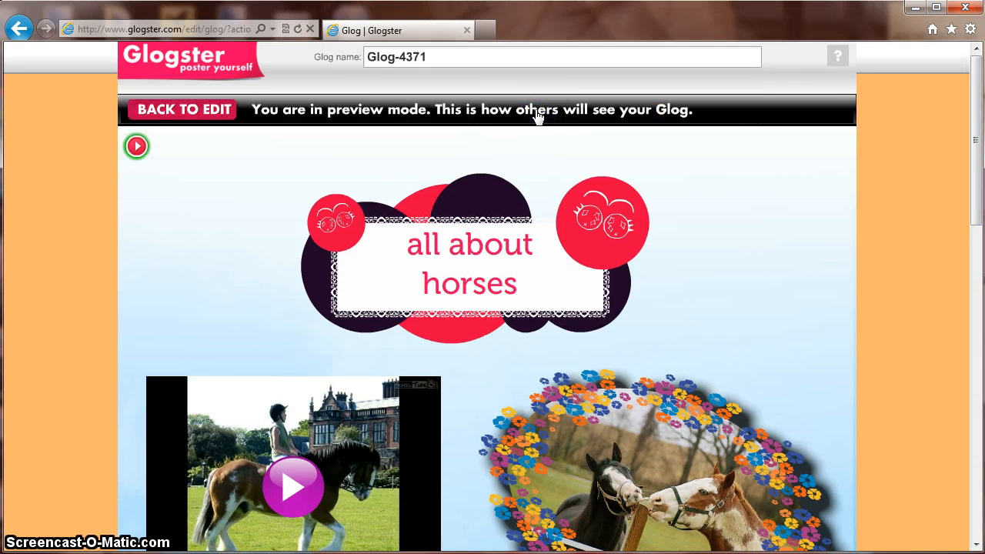
click(136, 145)
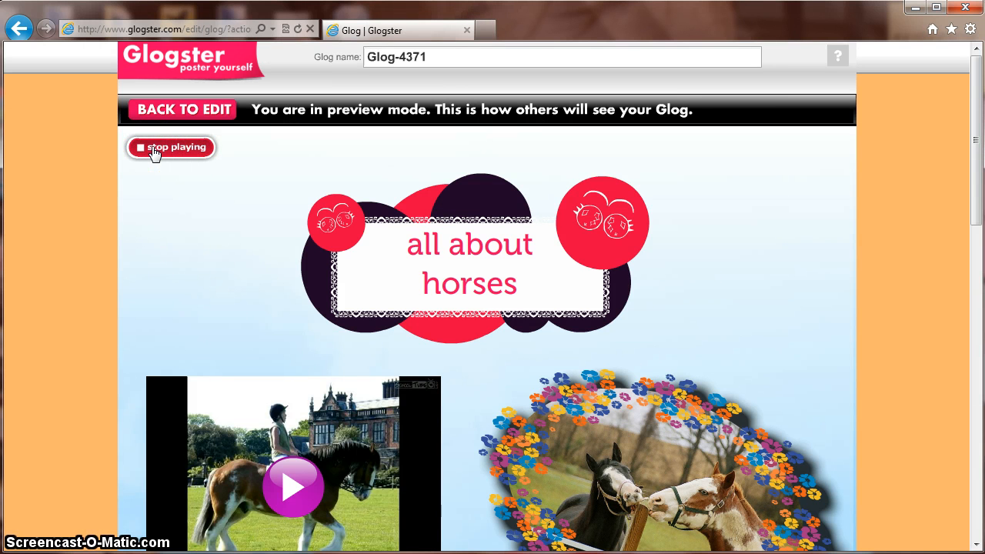
scroll(down, 3)
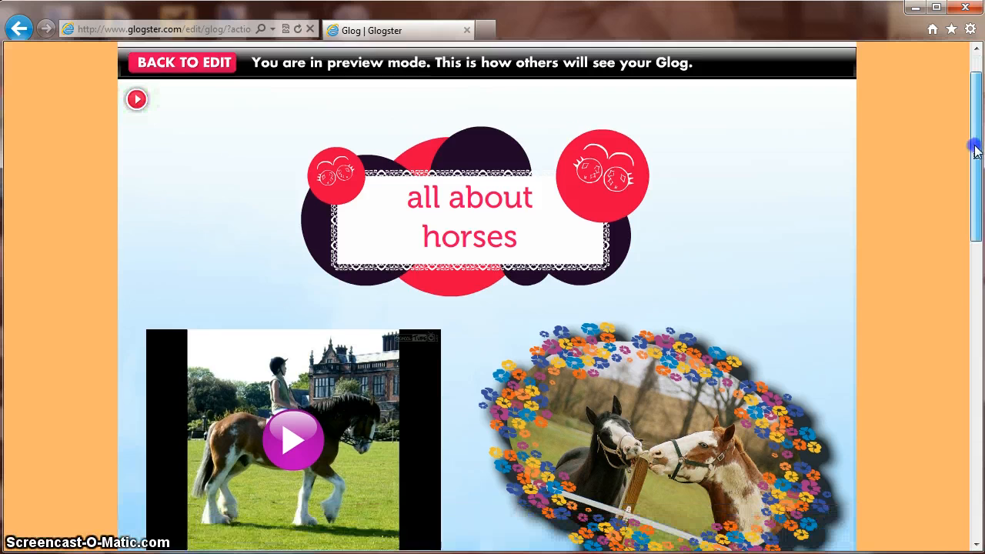
scroll(down, 3)
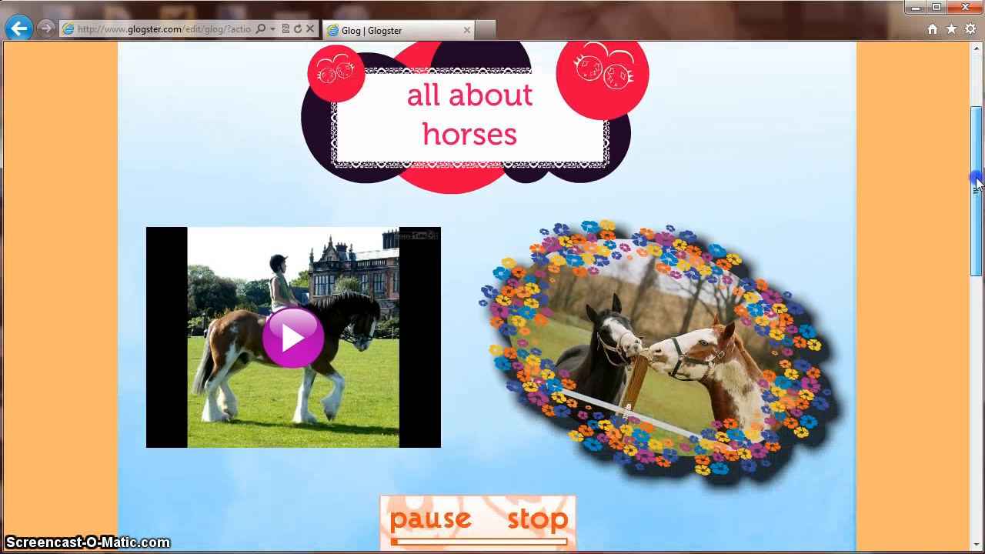
scroll(down, 3)
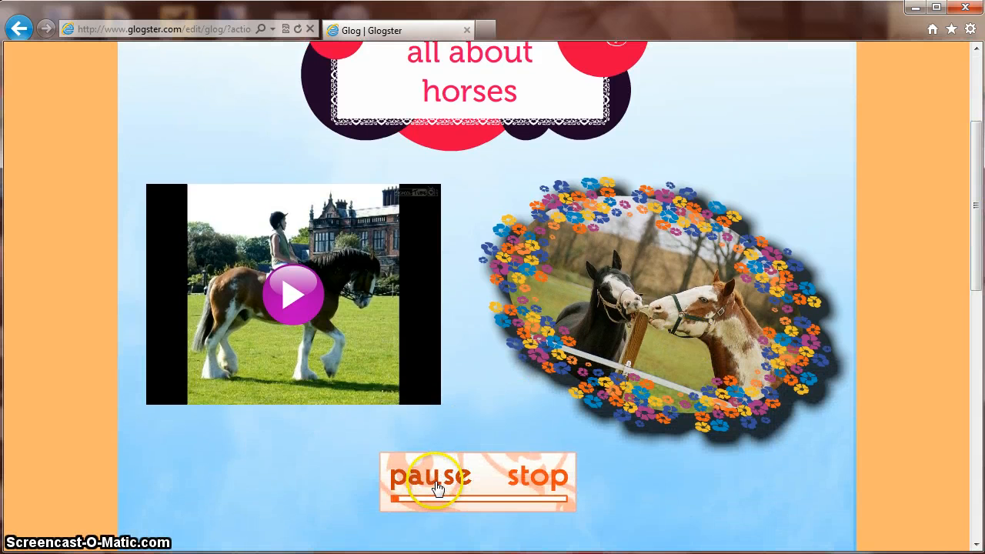
click(429, 476)
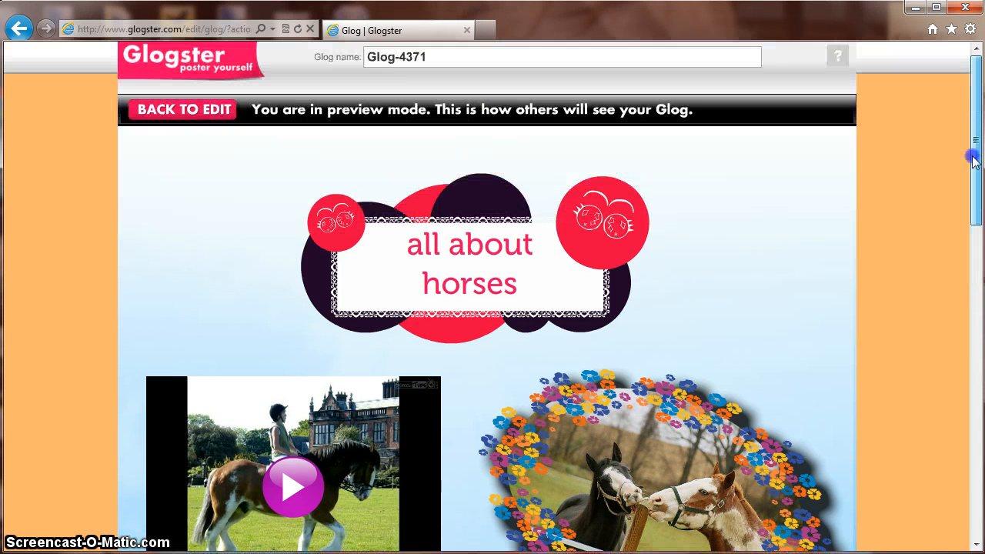
Return from preview to editing and open the Save or Publish dialog
click(184, 109)
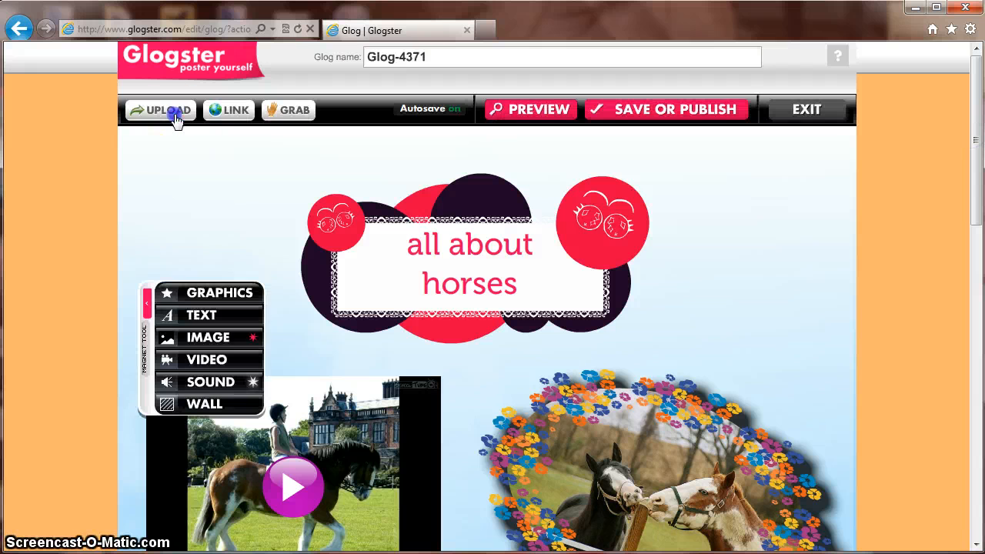
mouse_move(508, 89)
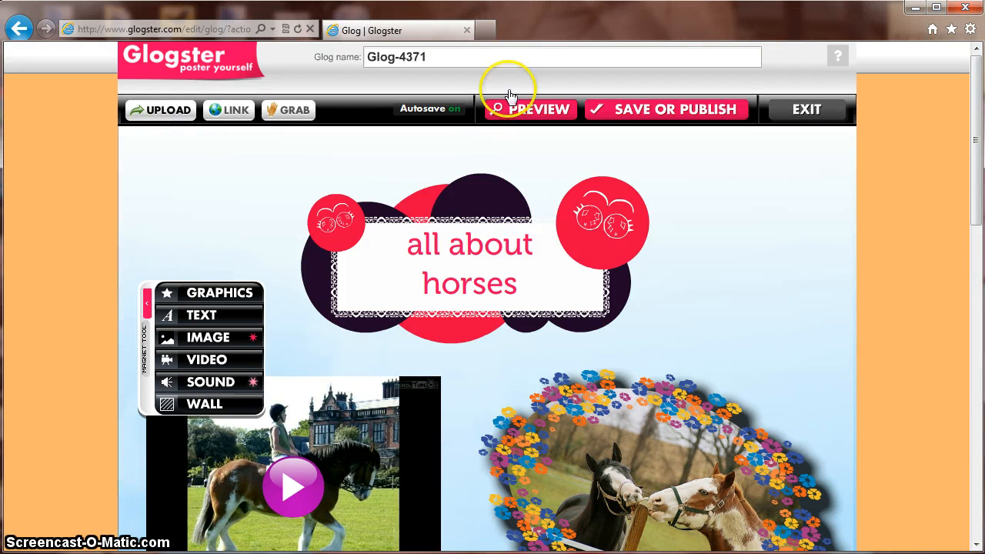
mouse_move(685, 123)
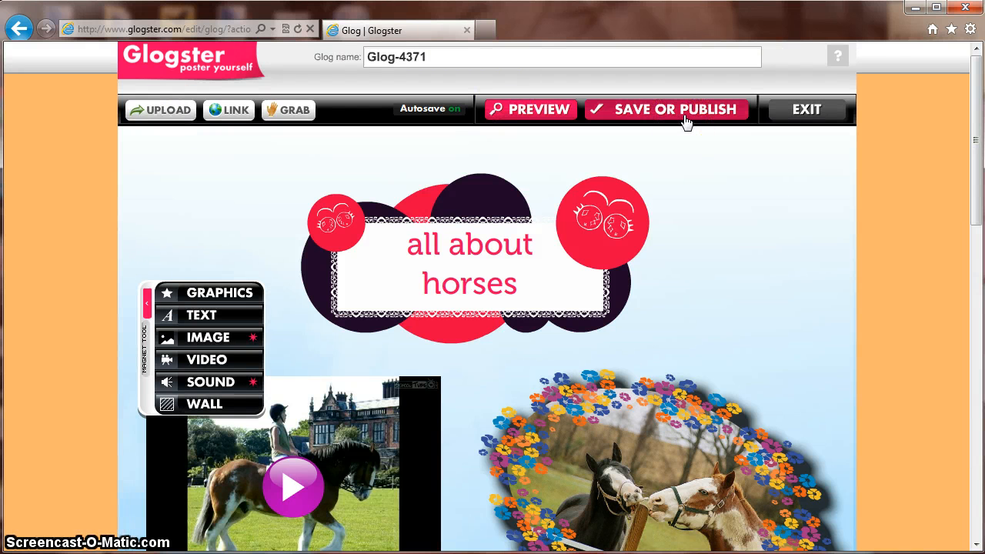
click(665, 109)
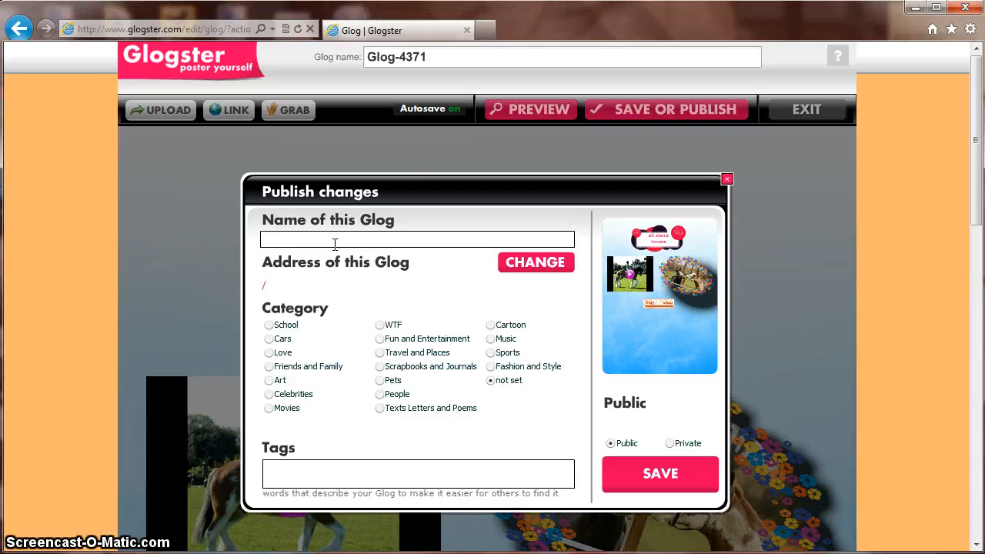
Name the glog 'All about horses' and file it under the Pets category
text(All about)
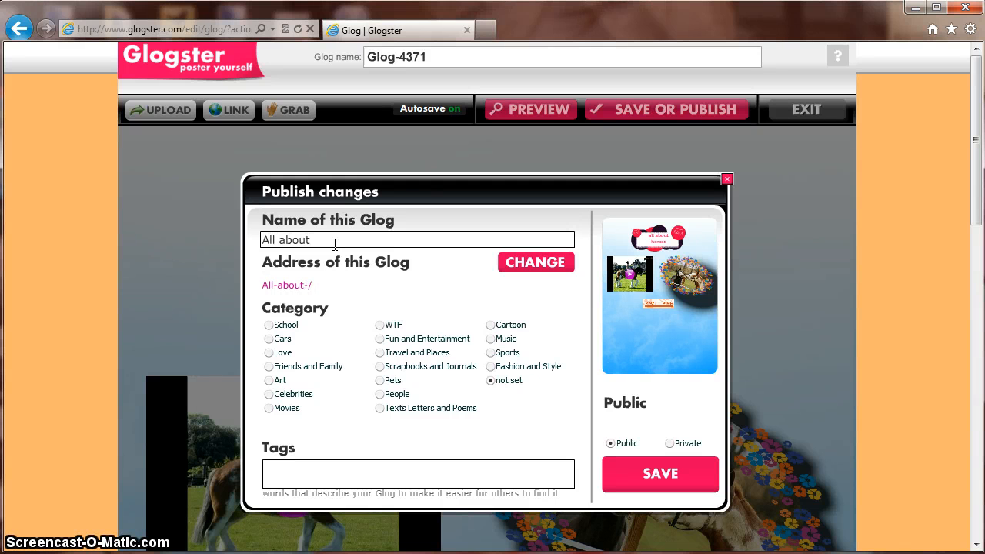
text(horses)
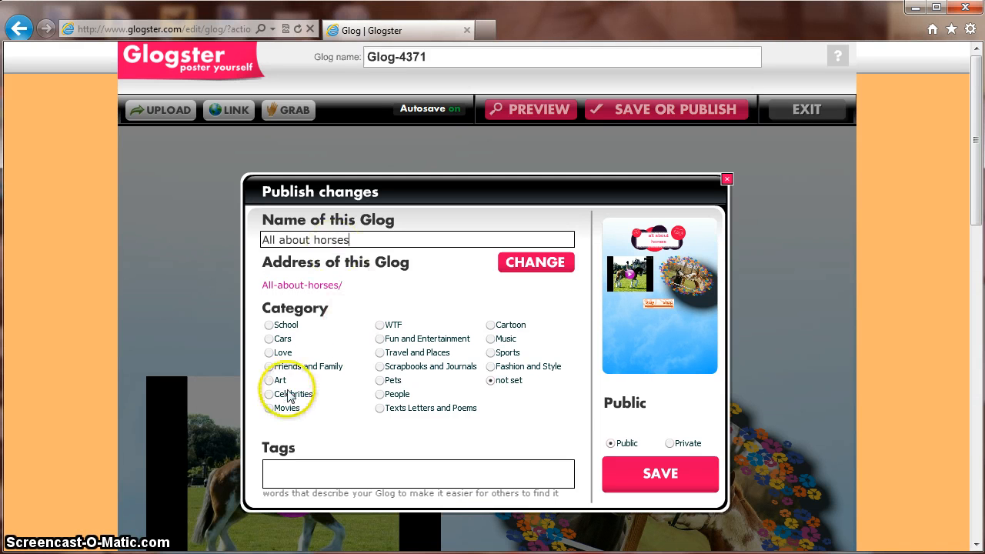
click(268, 324)
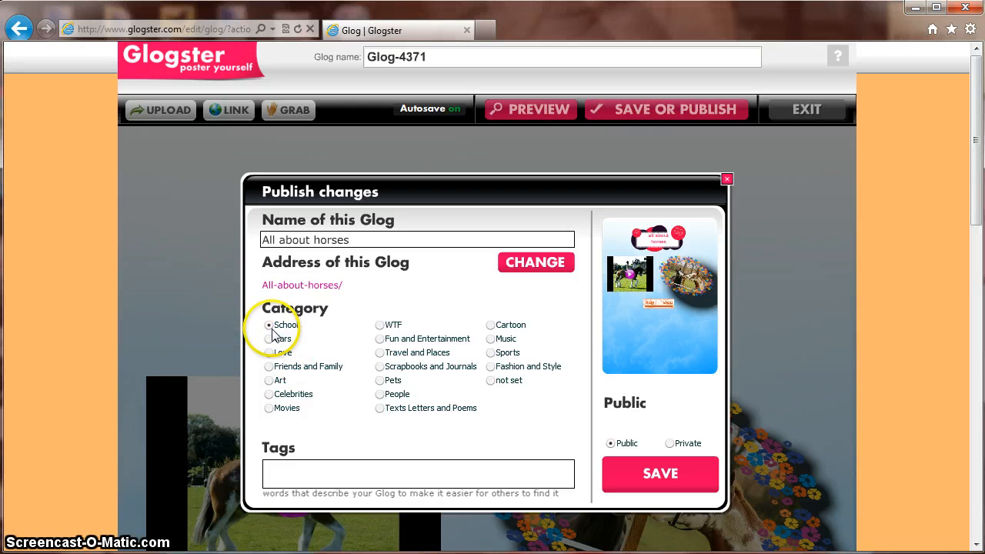
click(380, 380)
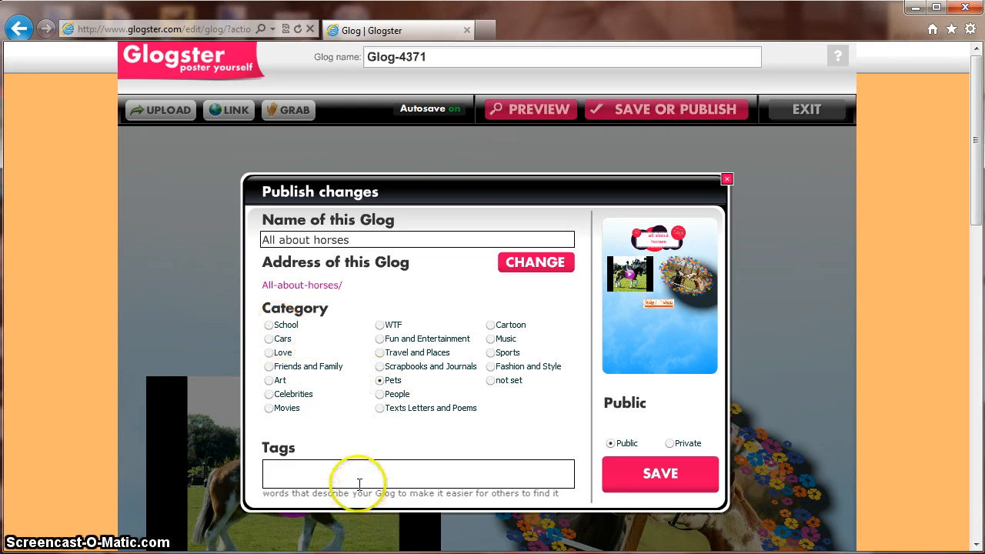
Tag the glog 'Horses', set it to Private, and save it
text(Horses)
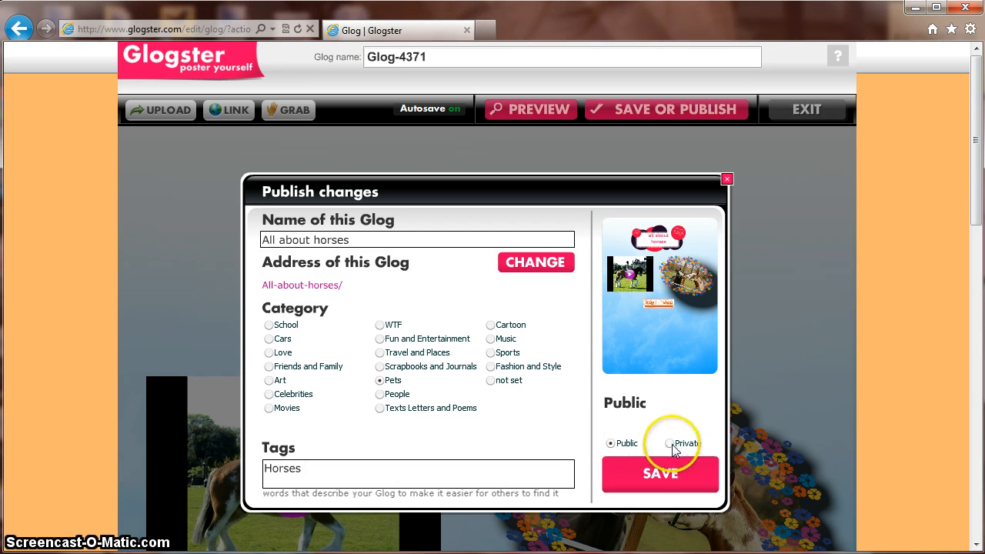
click(669, 442)
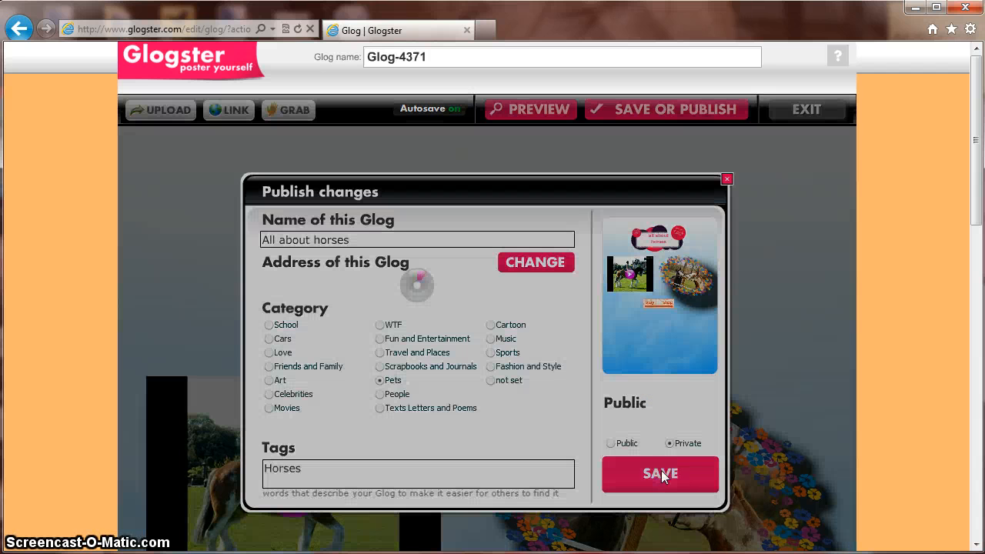
click(659, 473)
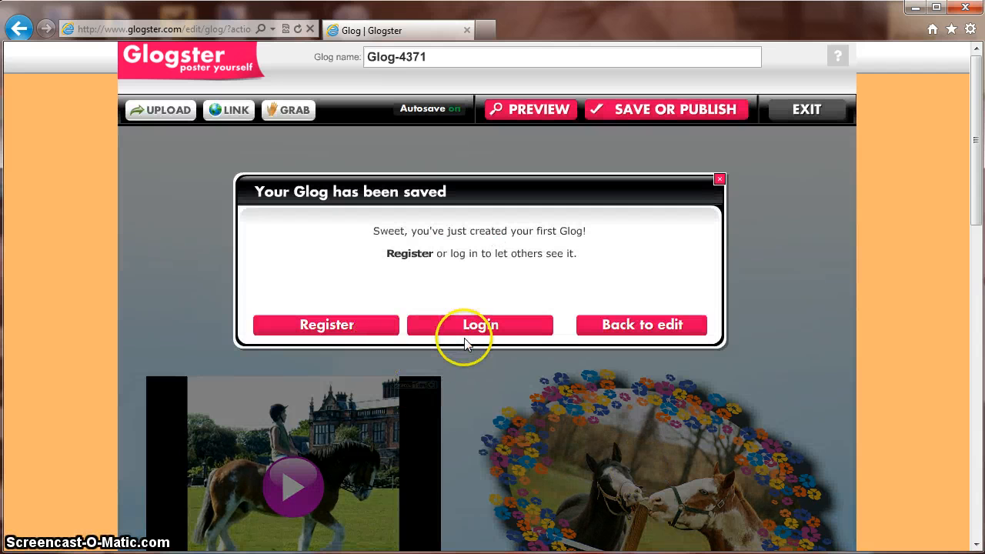
mouse_move(652, 349)
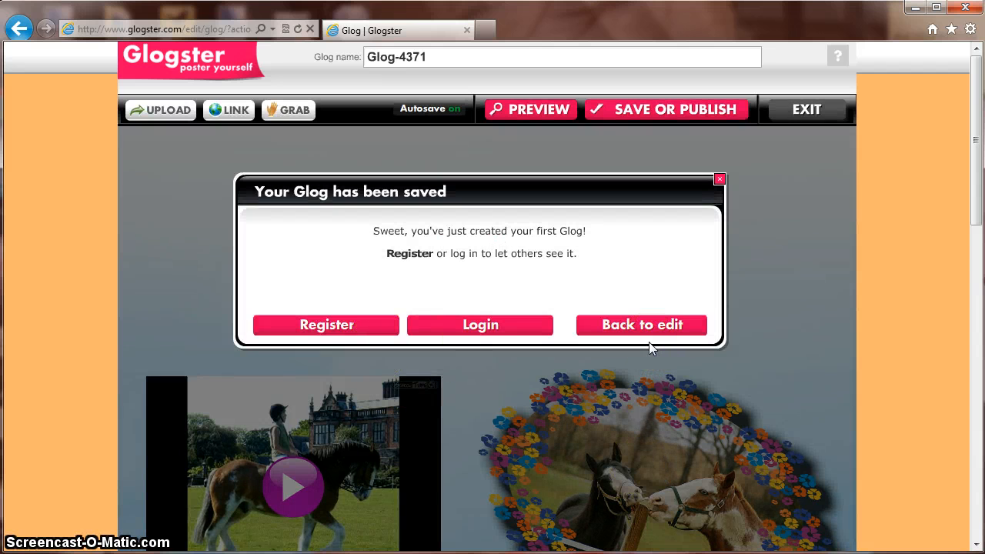